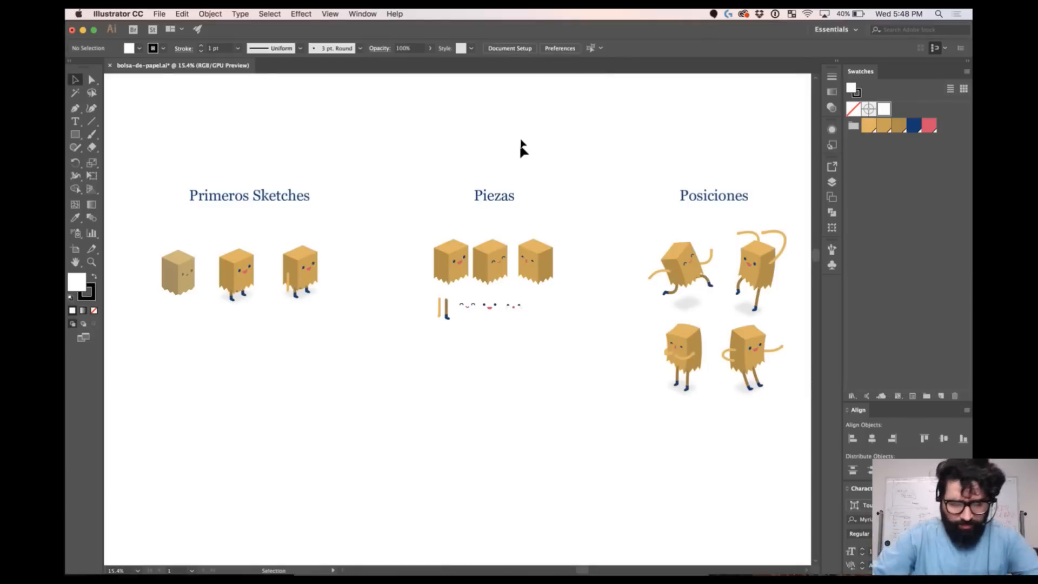
mouse_move(367, 168)
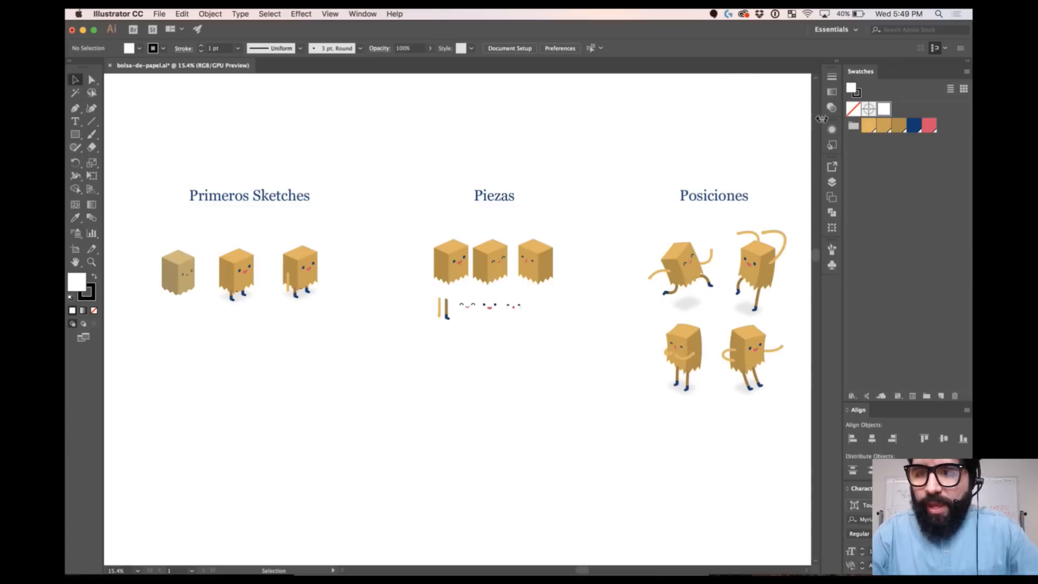
mouse_move(245, 188)
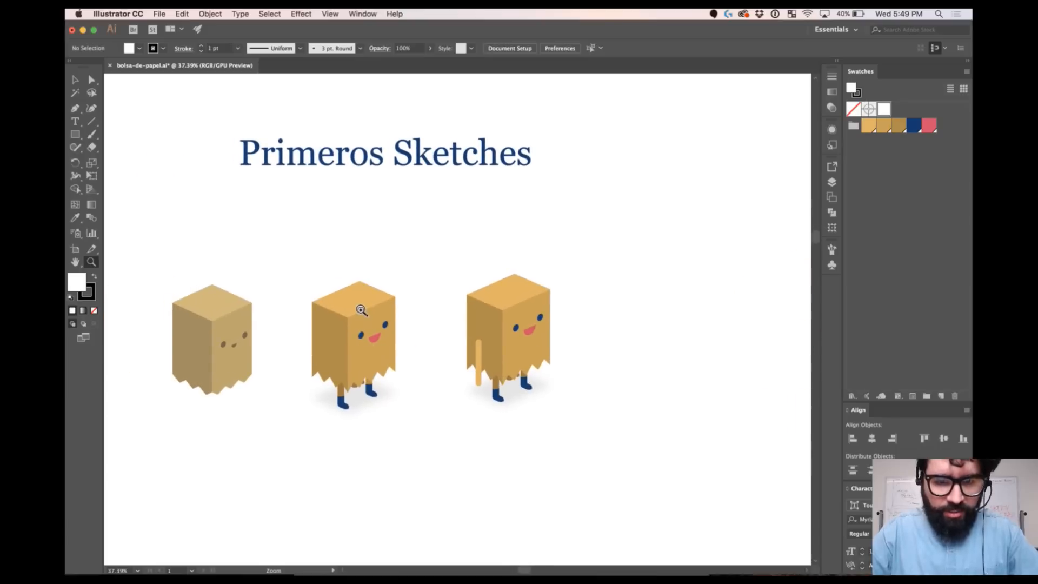
Step: Zoom into the early sketches and inspect the character, head and arm pieces
left_click(353, 325)
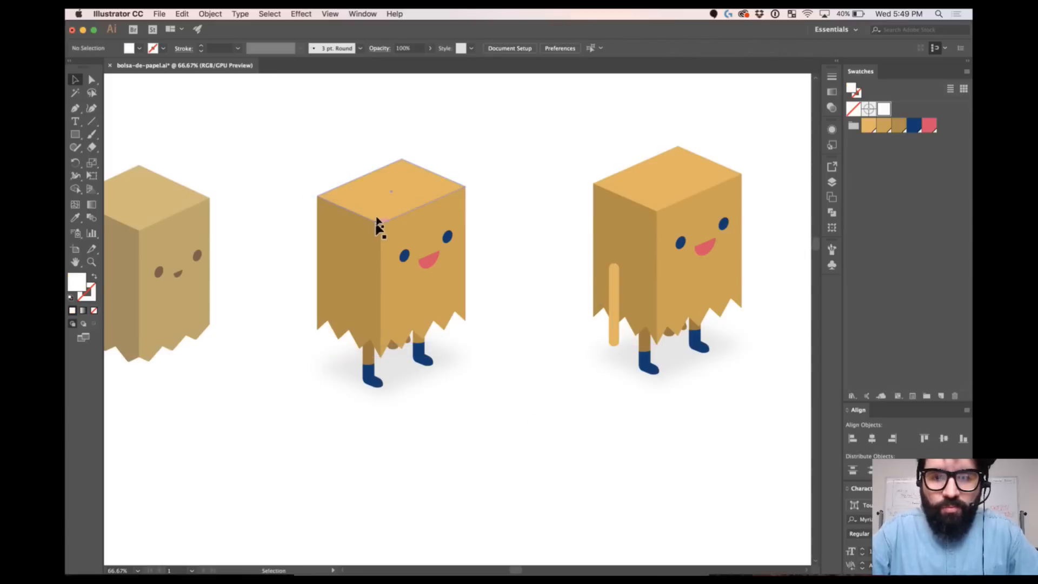
left_click_drag(390, 225, 428, 183)
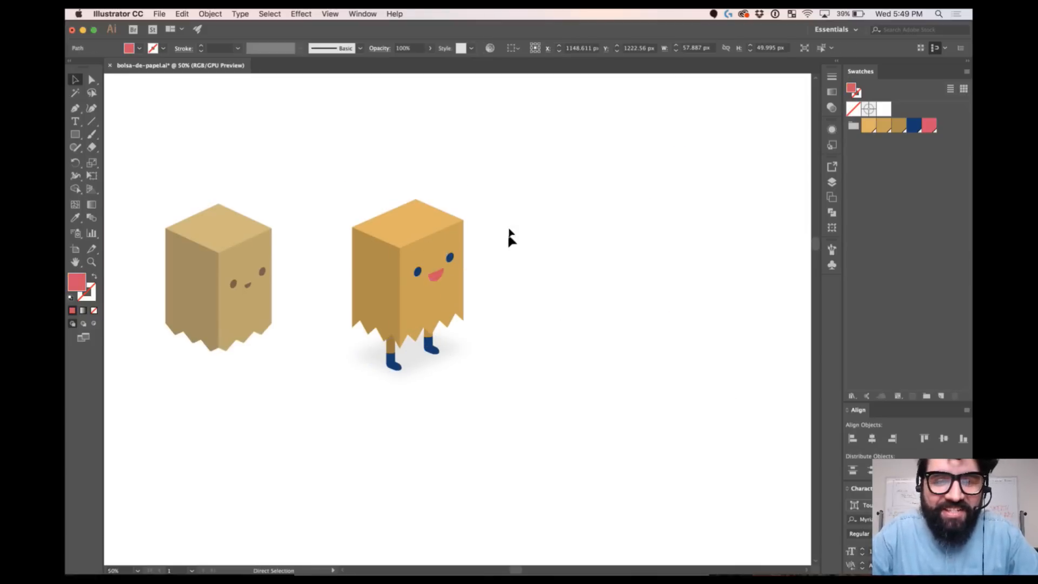
left_click(407, 278)
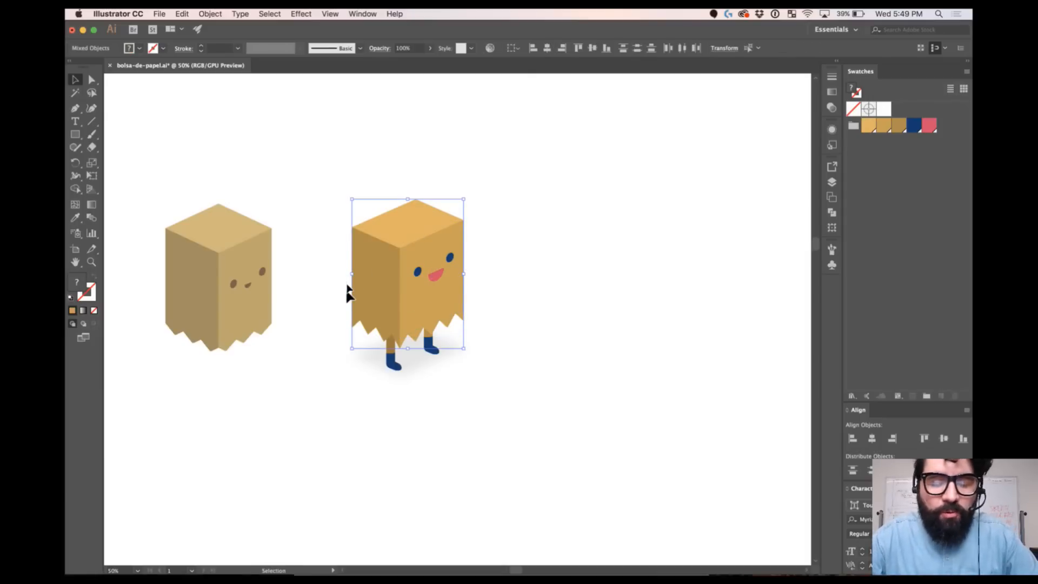
mouse_move(649, 148)
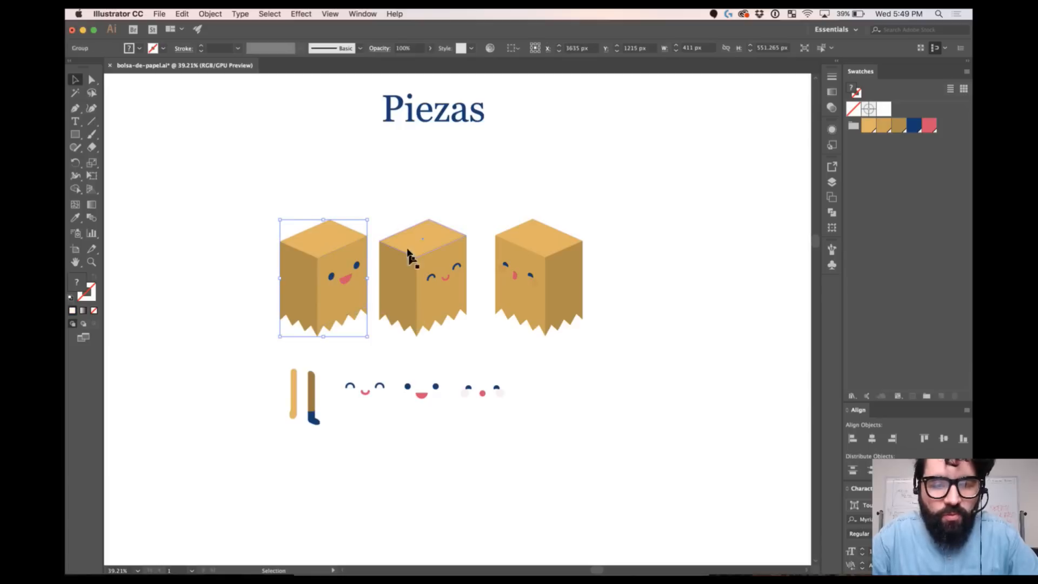
left_click(539, 277)
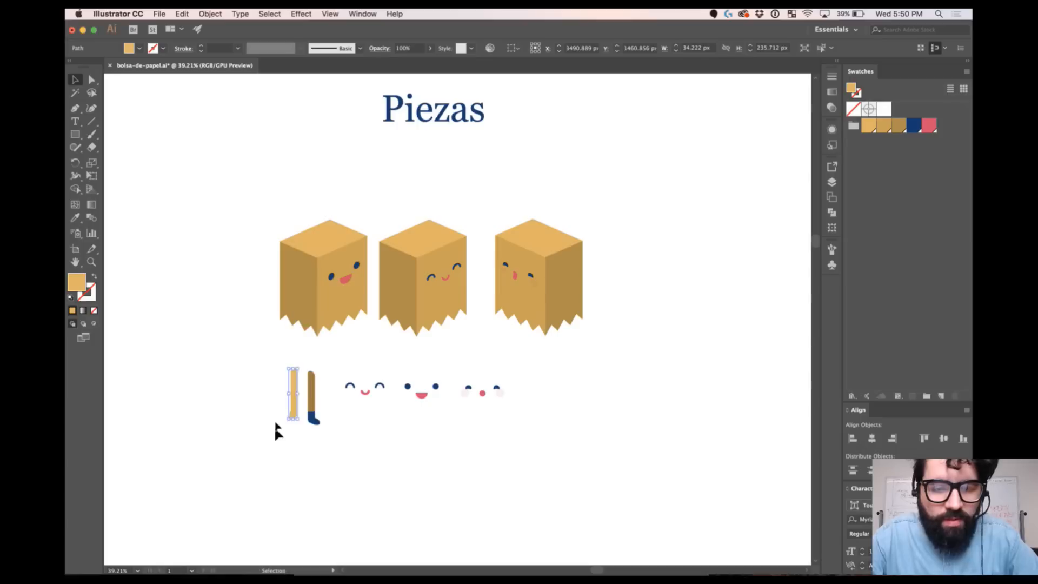
left_click_drag(293, 391, 297, 318)
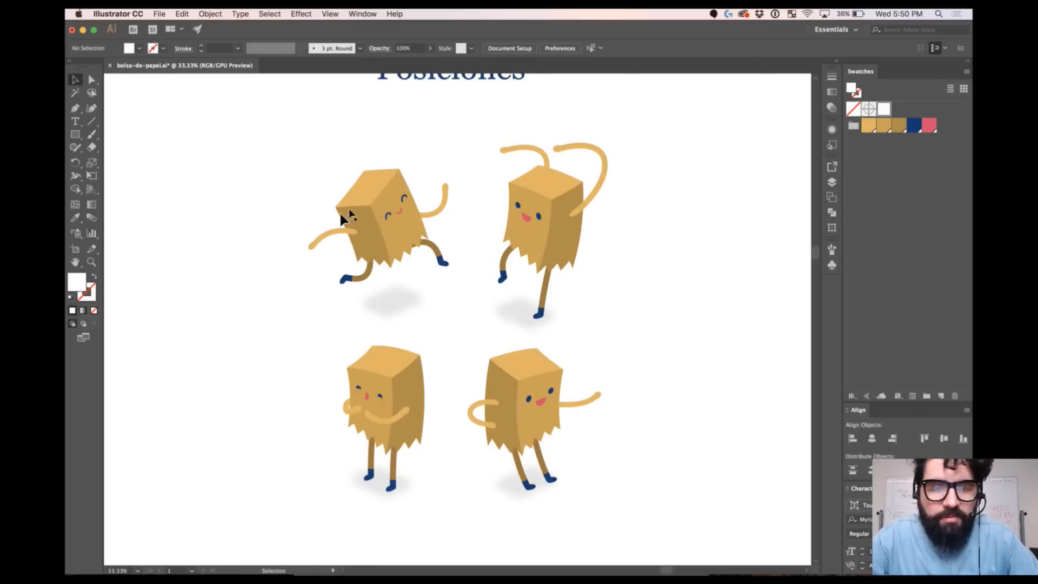
key("cmd+a")
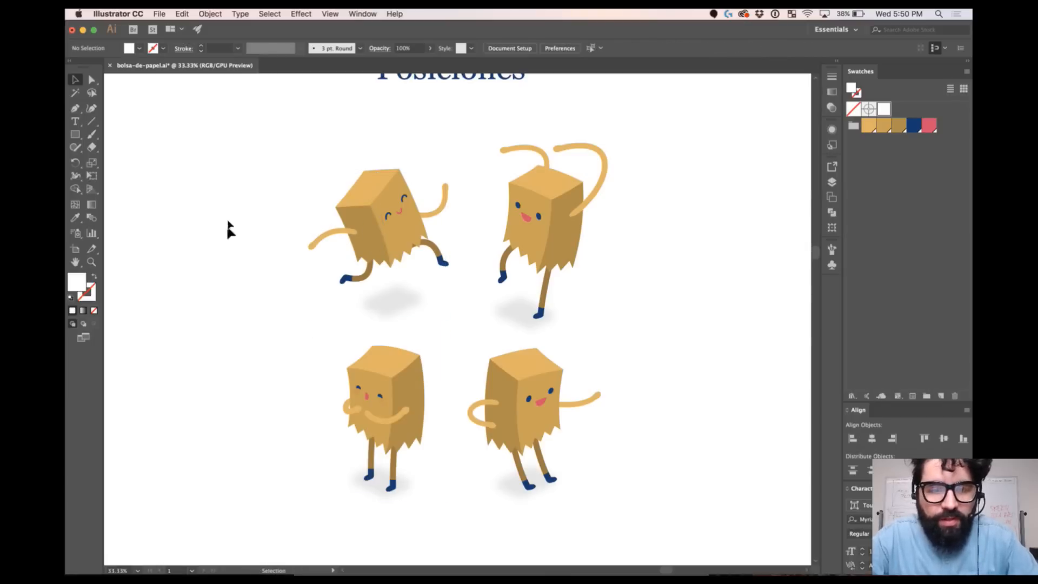
left_click(383, 225)
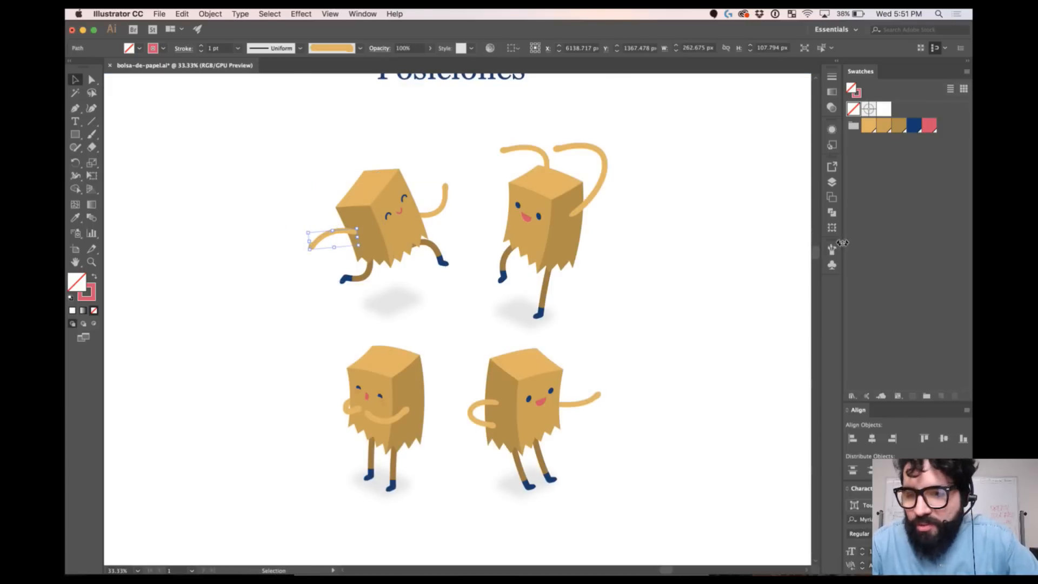
Step: Apply the leg art brush to both arms of the jumping character
left_click(832, 249)
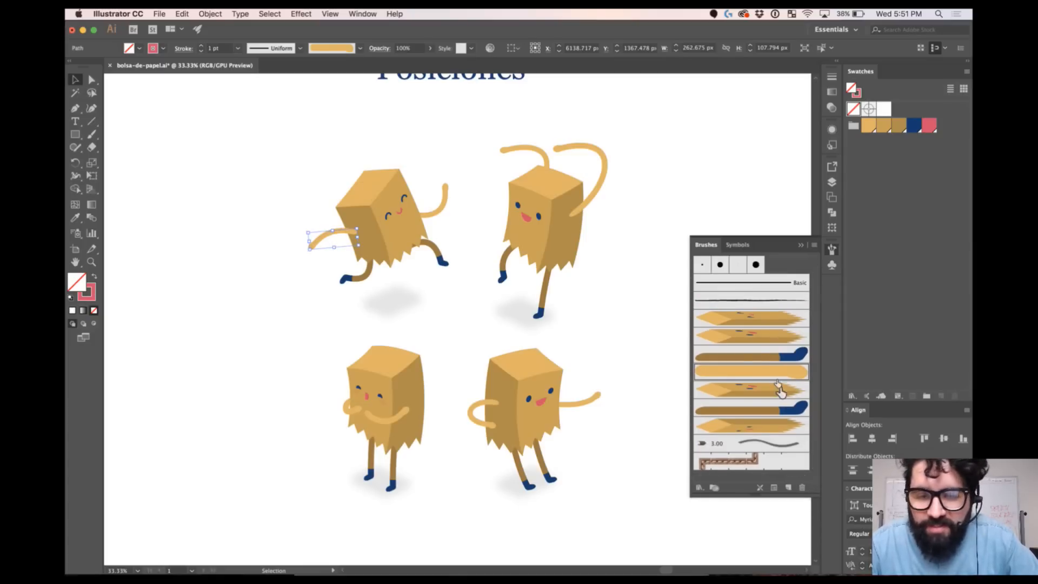
left_click(750, 354)
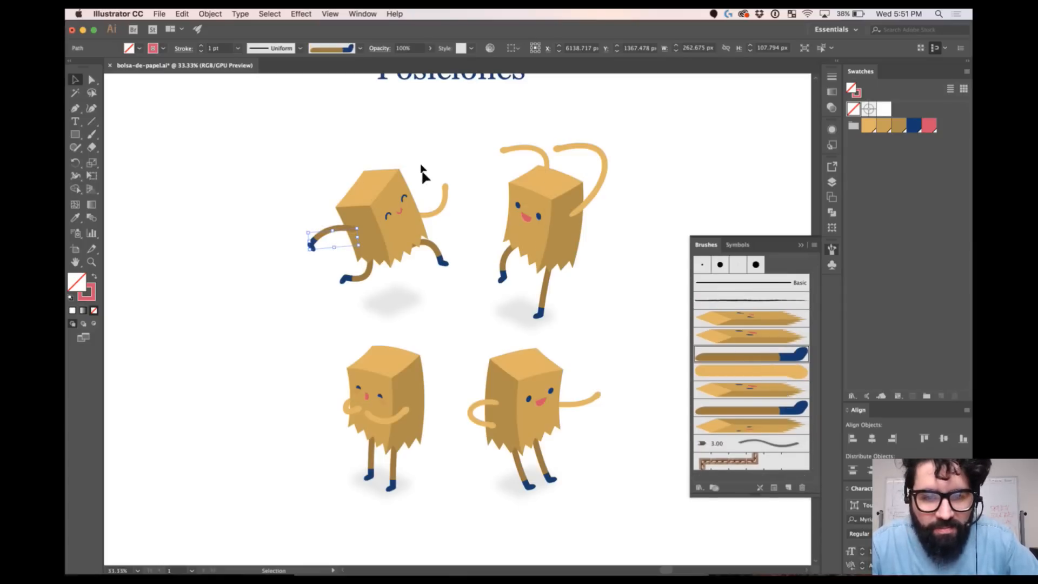
left_click(751, 370)
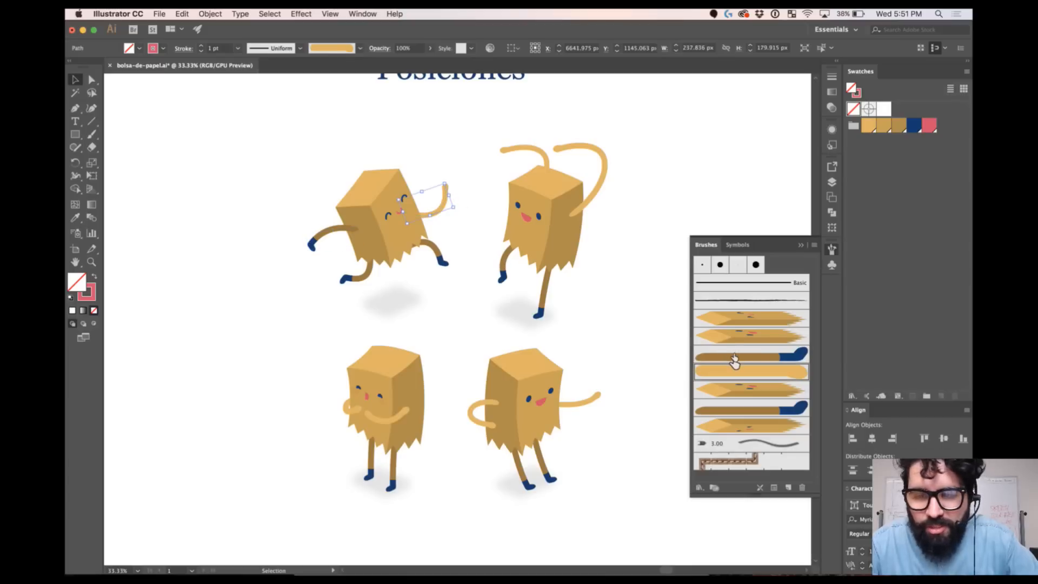
left_click(750, 354)
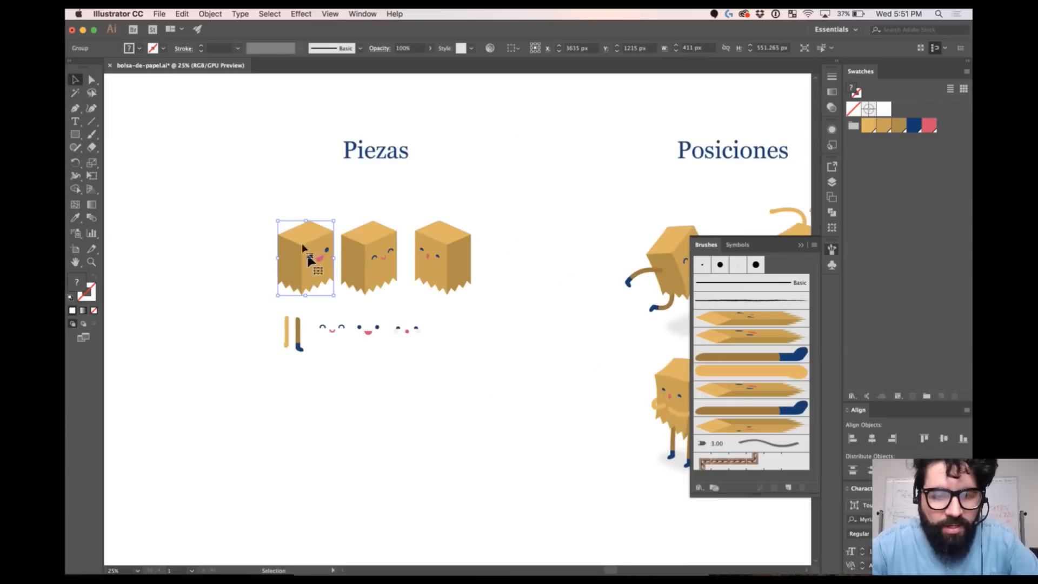
mouse_move(265, 225)
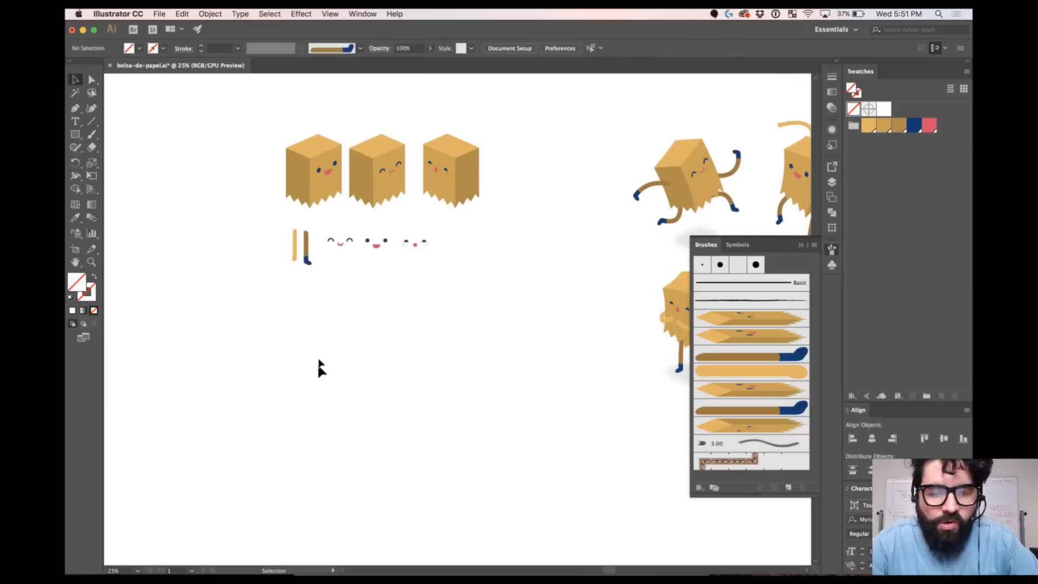
left_click(75, 133)
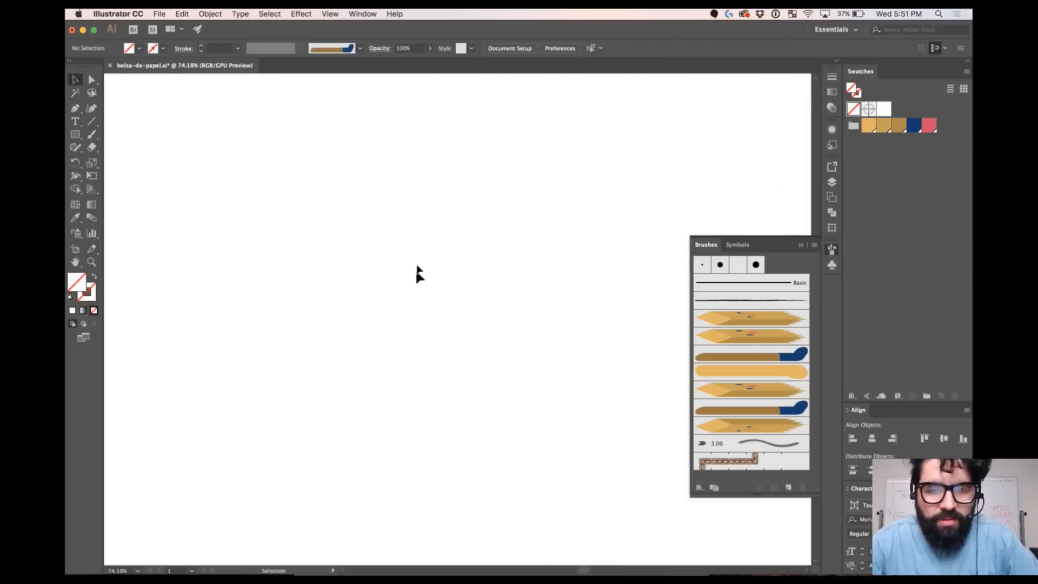
Step: Draw a tall tan rectangle, fully rounding its top corners and softly rounding its bottom corners
left_click_drag(339, 193, 508, 427)
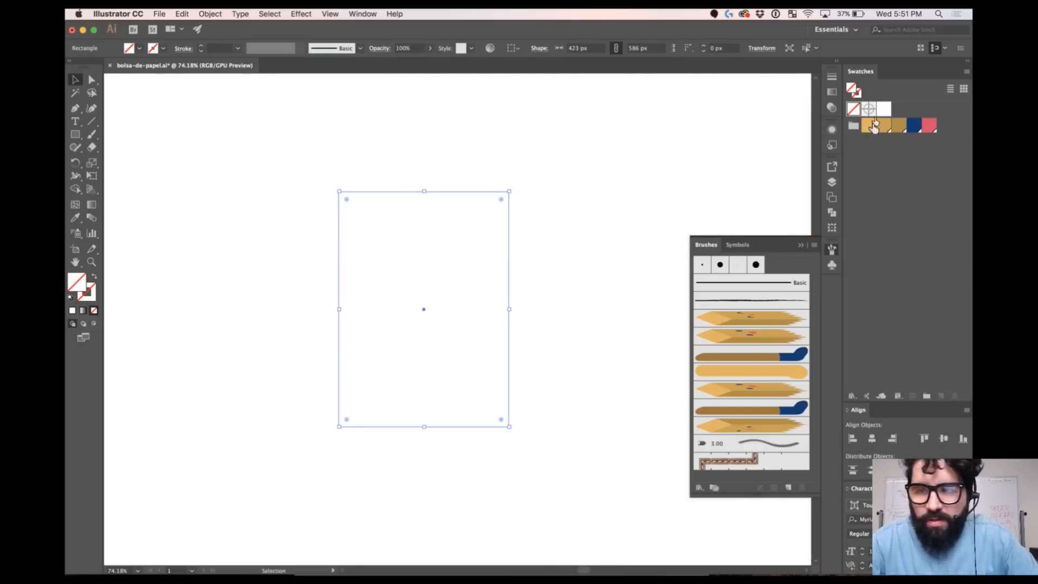
left_click(869, 126)
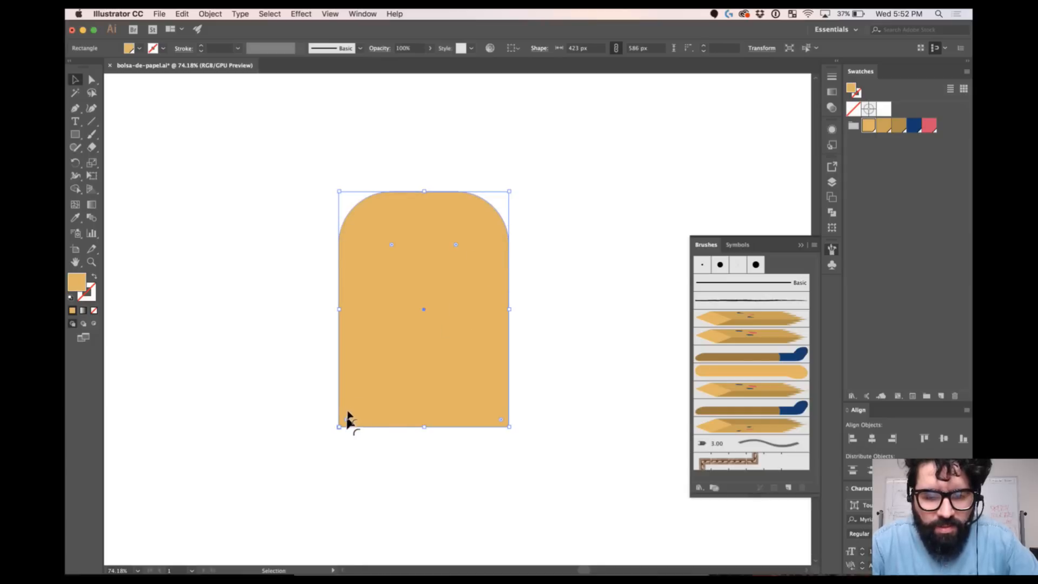
left_click_drag(351, 417, 360, 398)
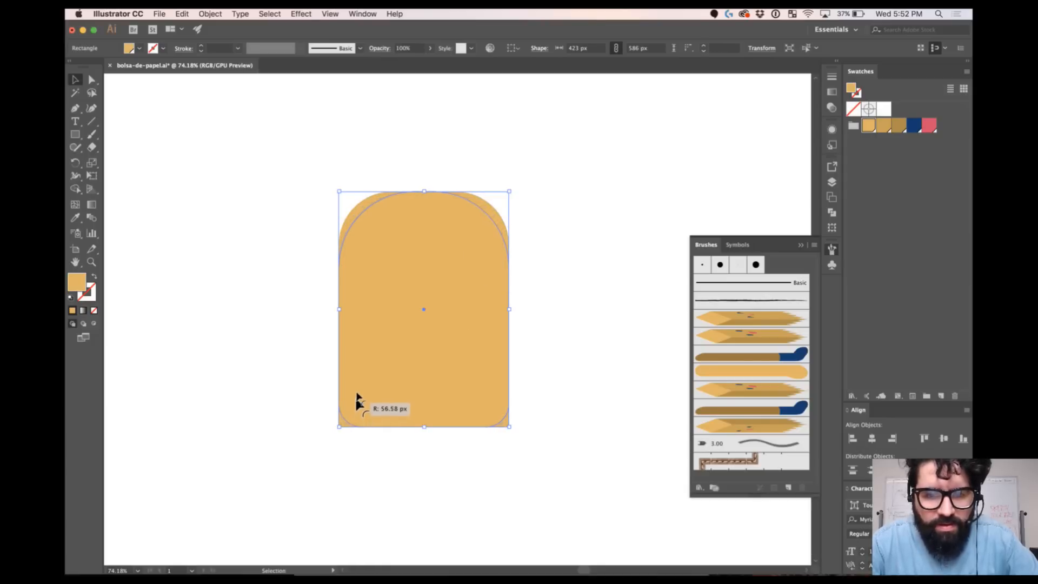
left_click(265, 348)
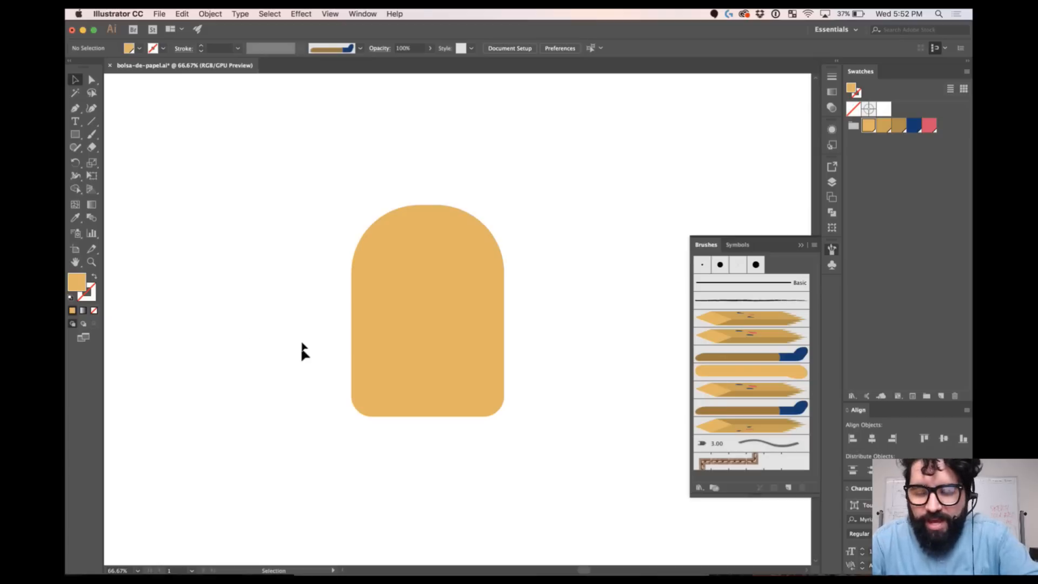
Step: Add two dark blue circle eyes and a blue half-circle mouth to the body
left_click(74, 133)
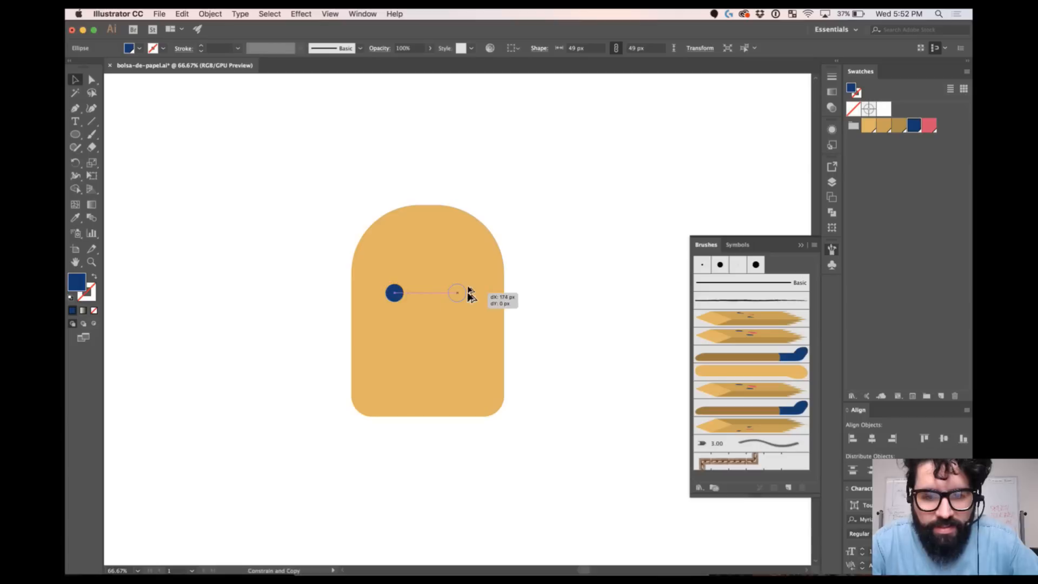
left_click_drag(394, 293, 463, 293)
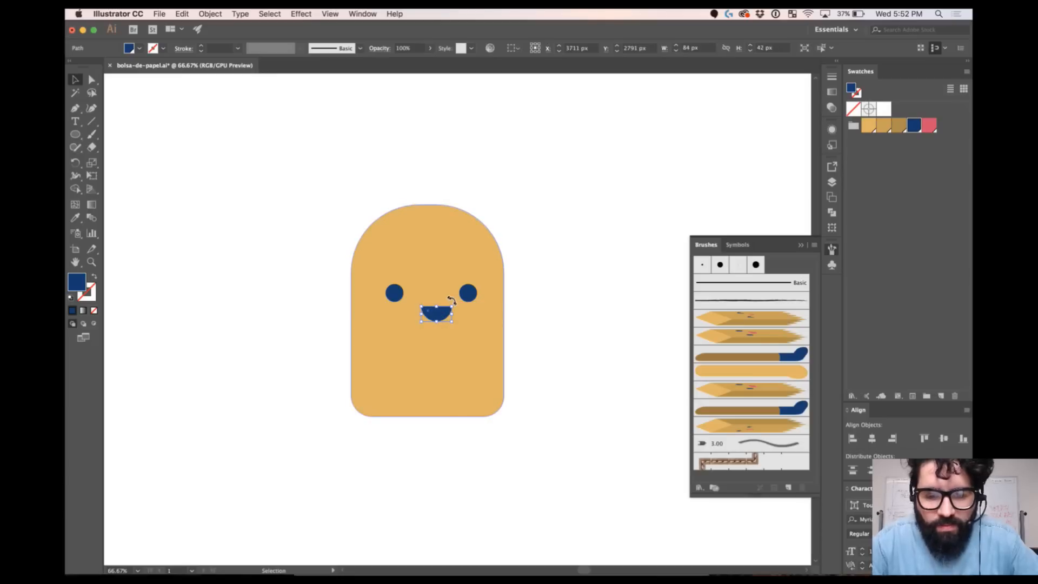
left_click_drag(440, 315, 433, 307)
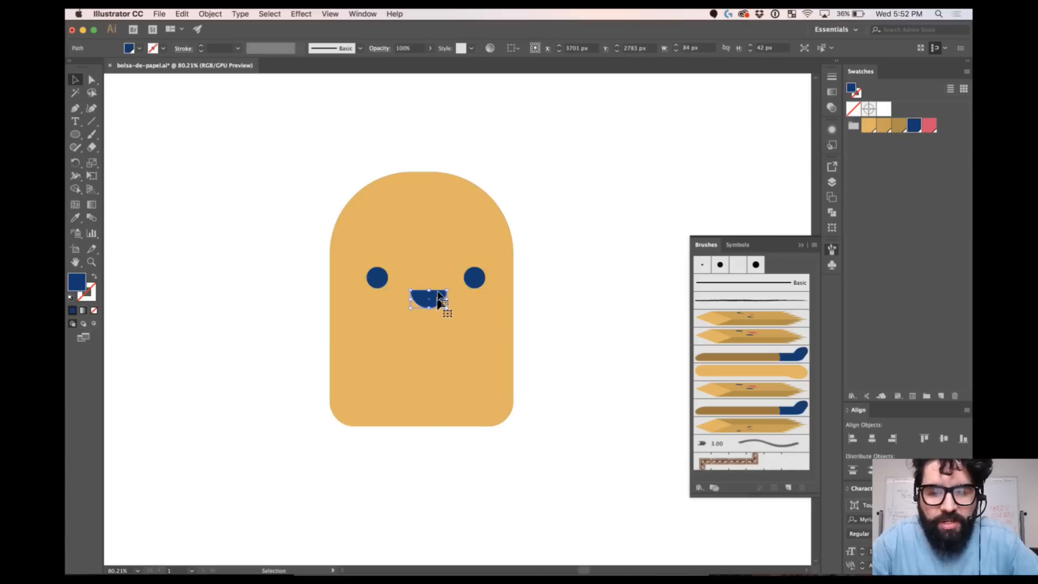
Step: Duplicate the body as a darker tan copy forming a shading band on its edges
left_click(421, 232)
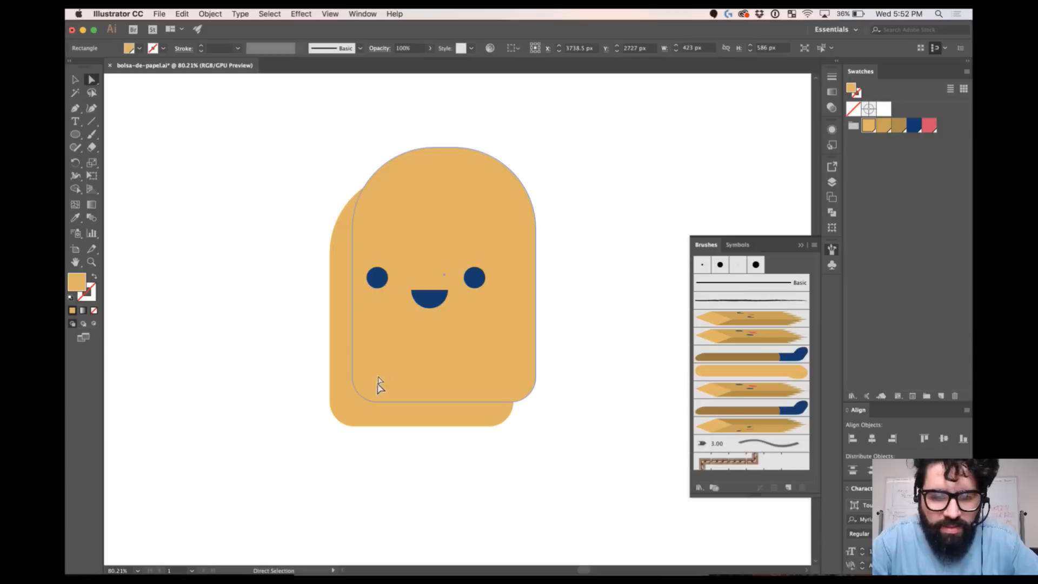
mouse_move(420, 338)
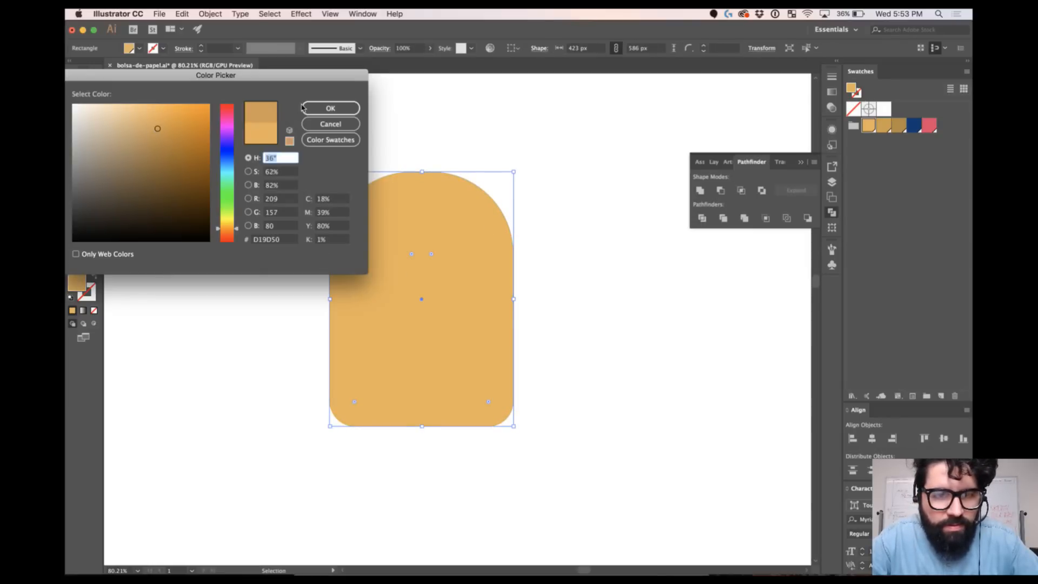
left_click(330, 108)
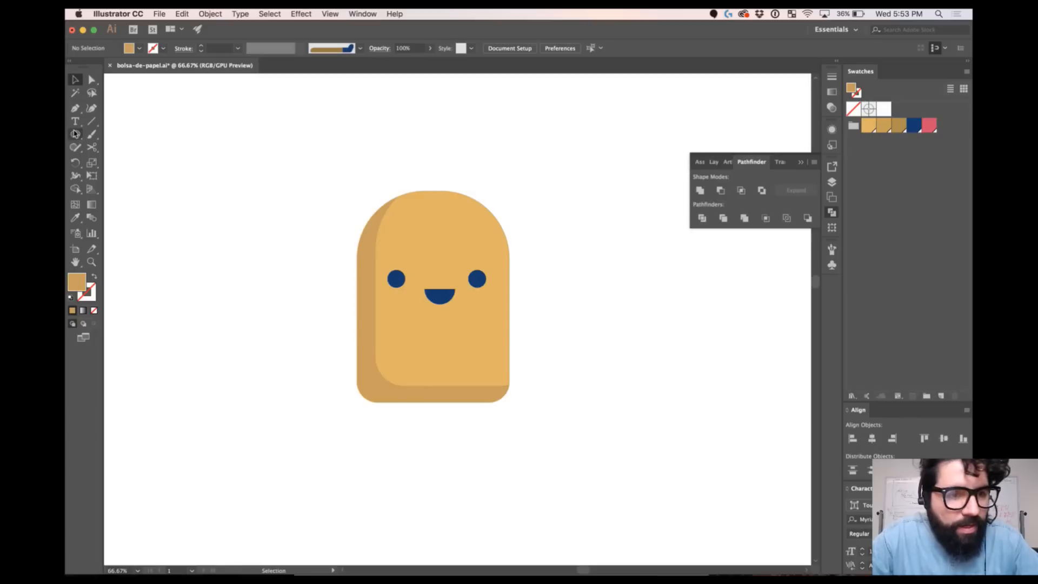
Step: Draw a slim limb with a rounded foot, plus a thin leg rectangle below the body
left_click(74, 134)
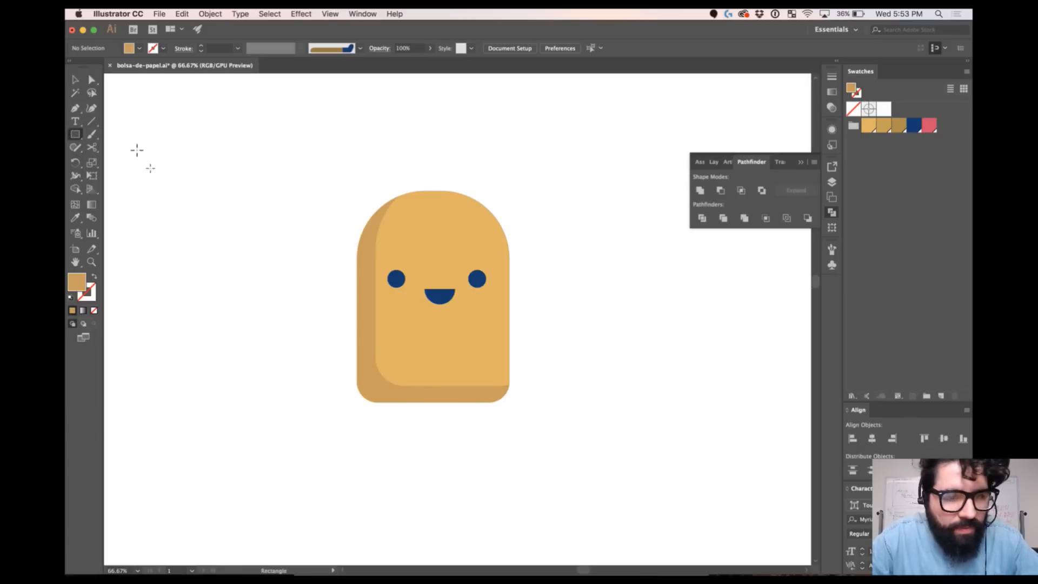
left_click_drag(289, 303, 298, 429)
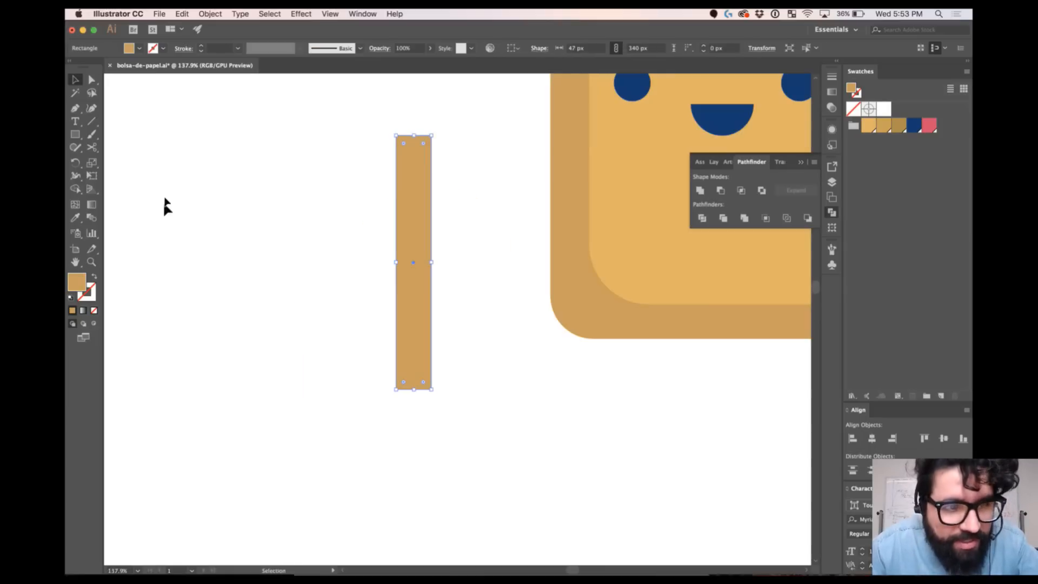
left_click_drag(404, 144, 413, 159)
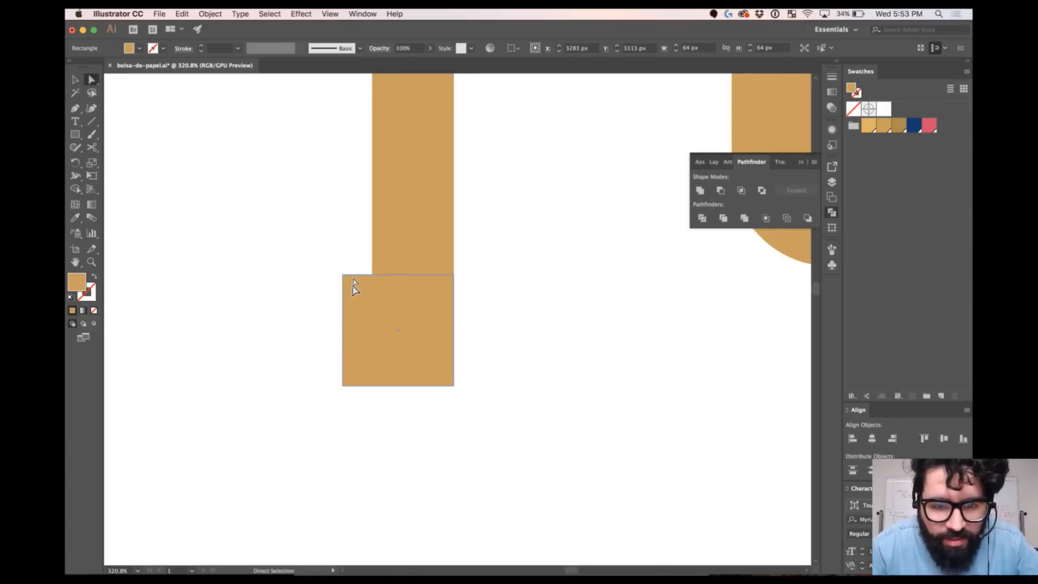
left_click_drag(343, 277, 360, 291)
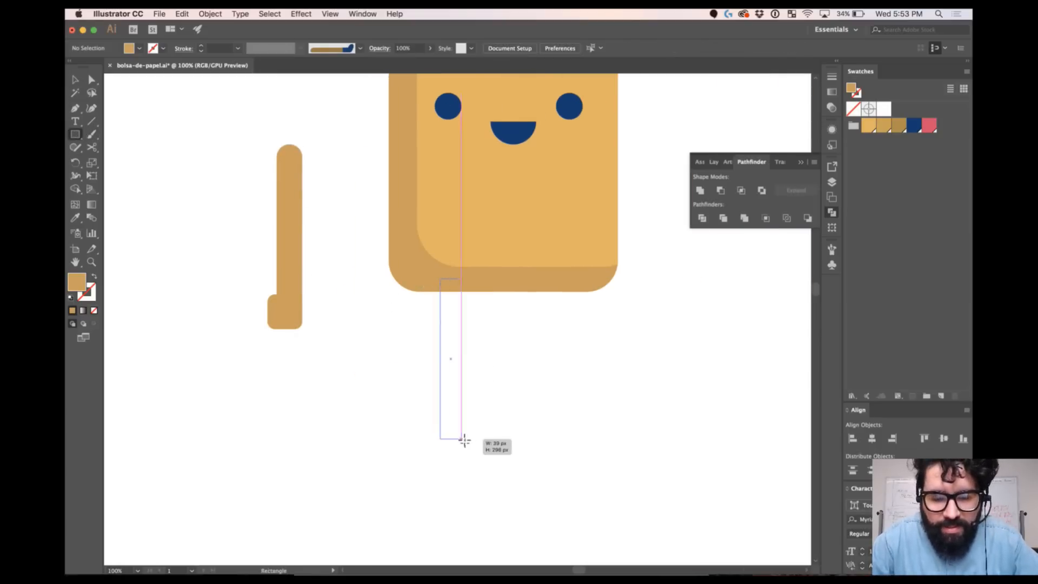
left_click_drag(451, 285, 463, 441)
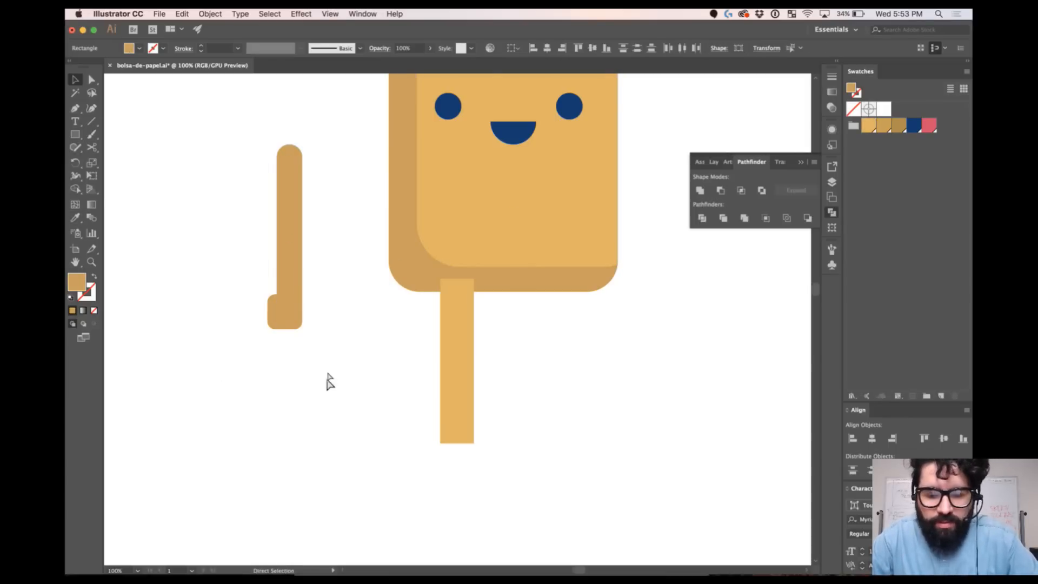
left_click(285, 239)
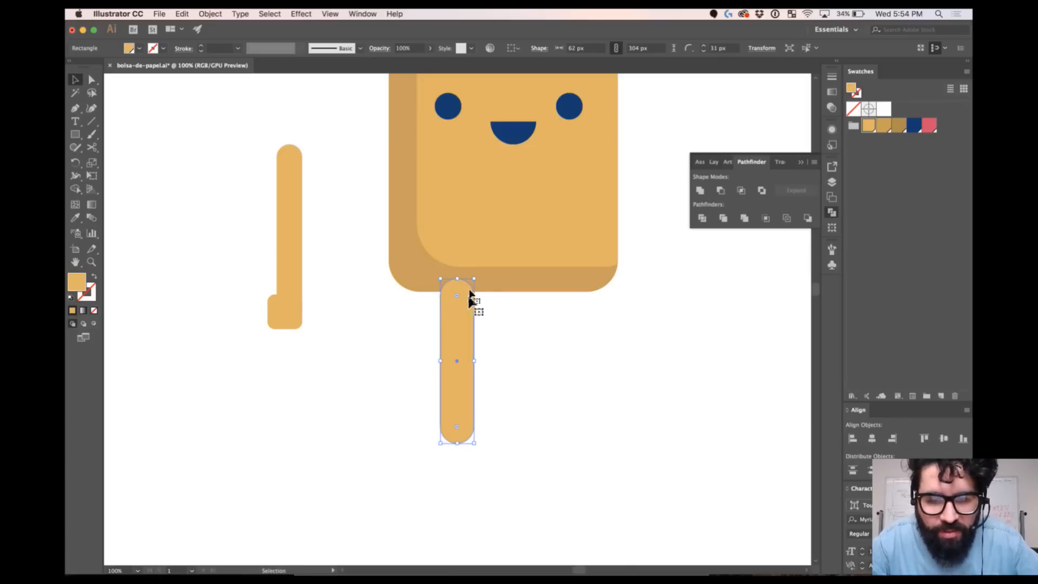
mouse_move(482, 373)
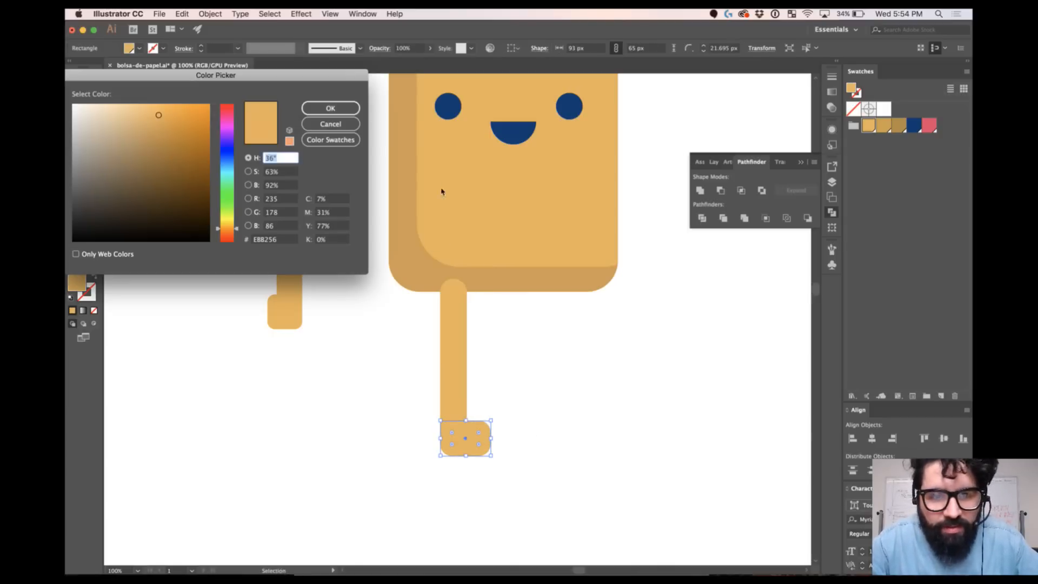
Step: Fill the foot dark blue and move the body down over the leg's top
left_click(330, 108)
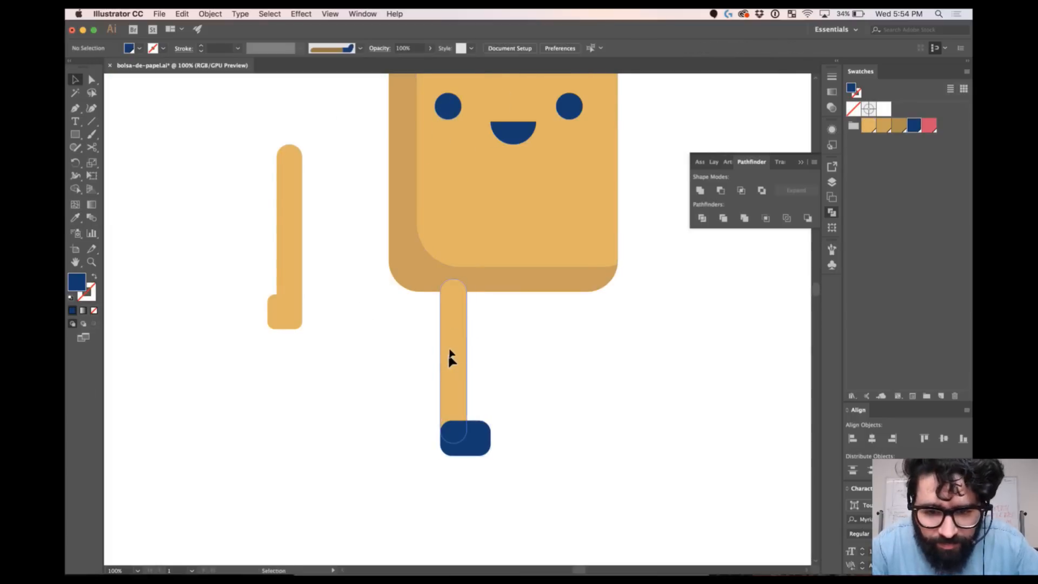
left_click(453, 325)
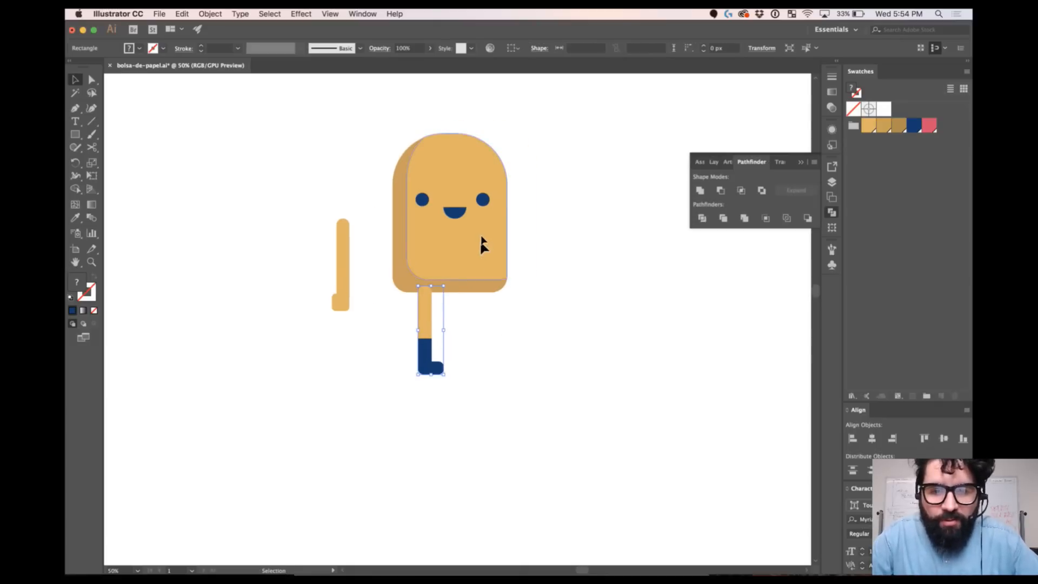
left_click(451, 251)
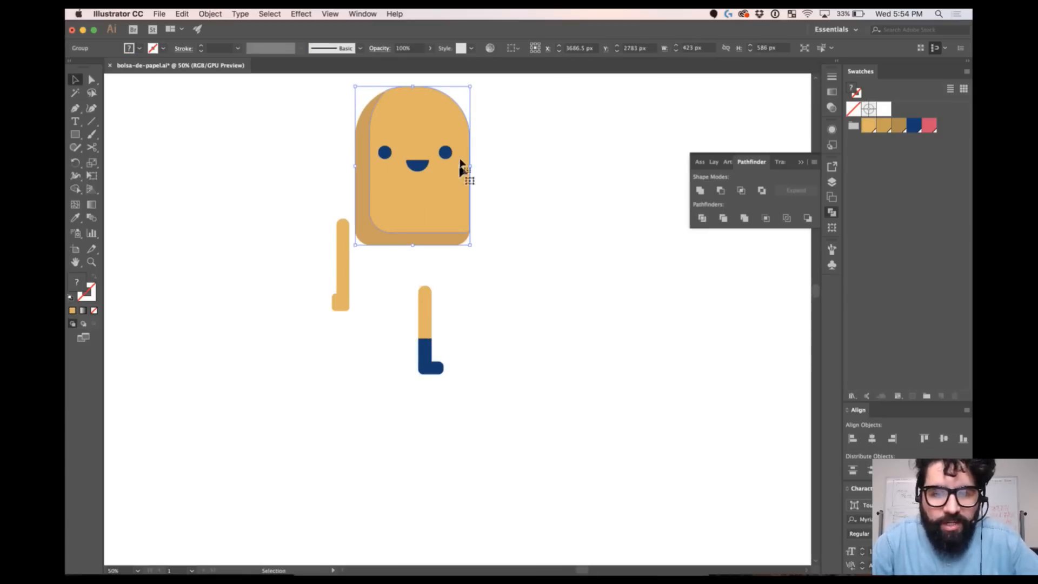
left_click_drag(412, 166, 449, 213)
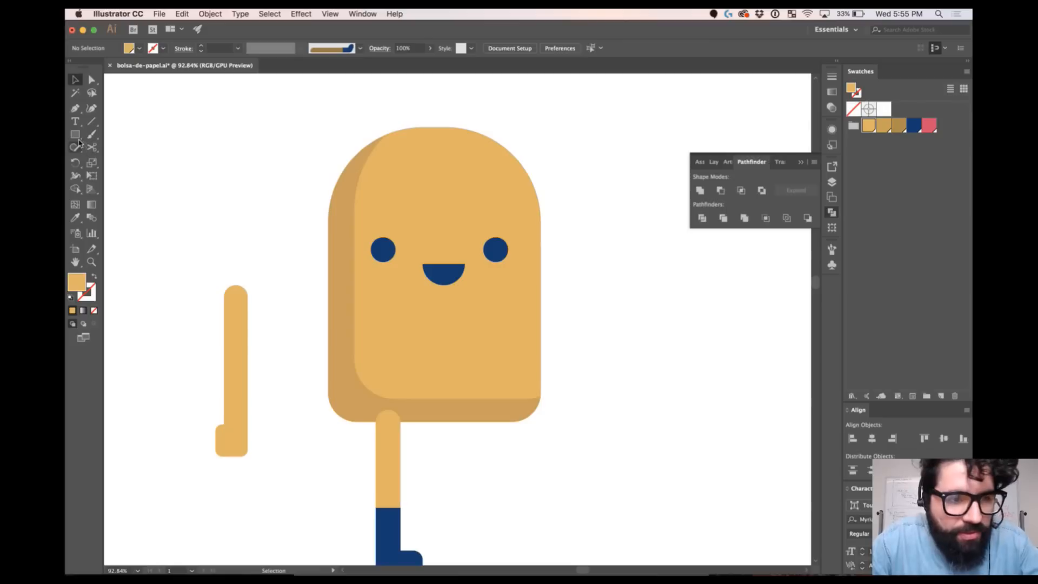
Step: Draw a small pale peach highlight oval near the body's top-right corner
left_click(74, 134)
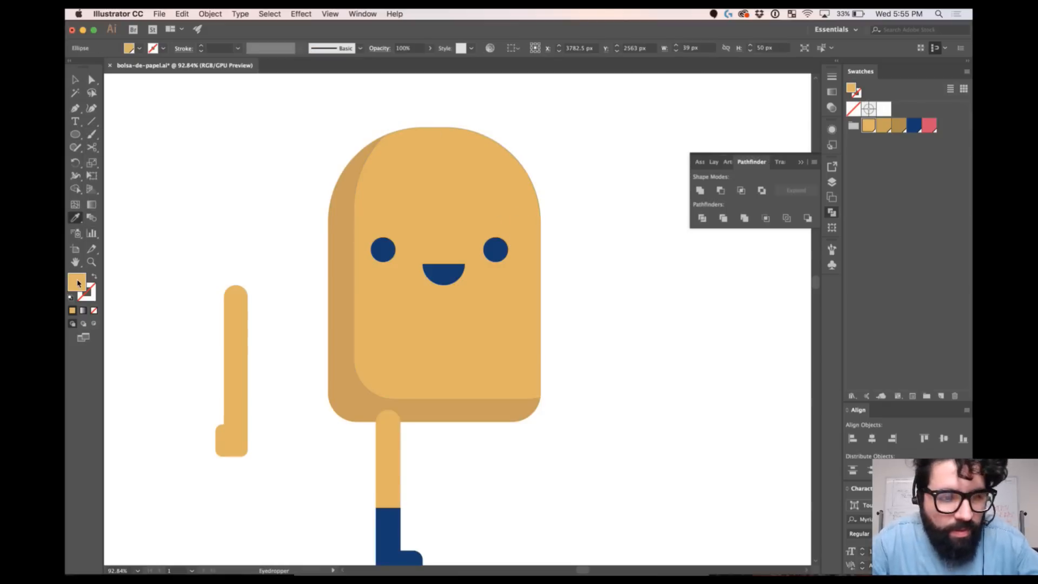
double_click(77, 281)
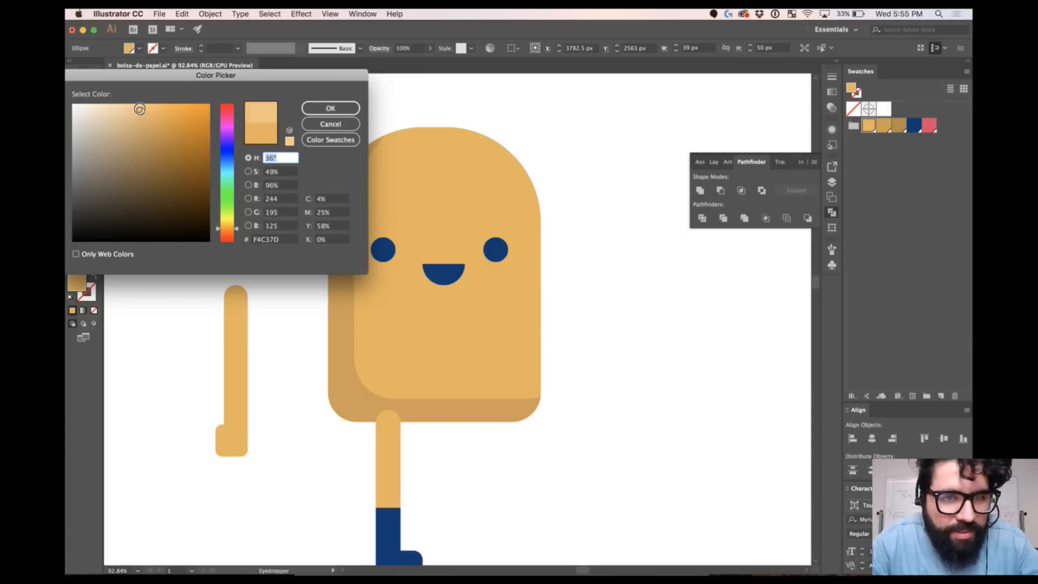
left_click(330, 108)
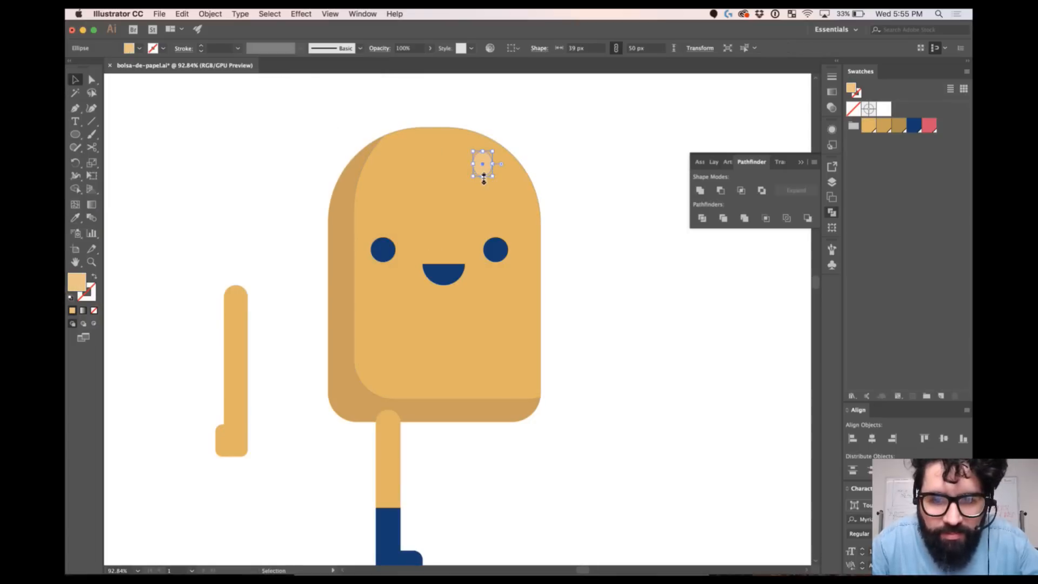
left_click(92, 249)
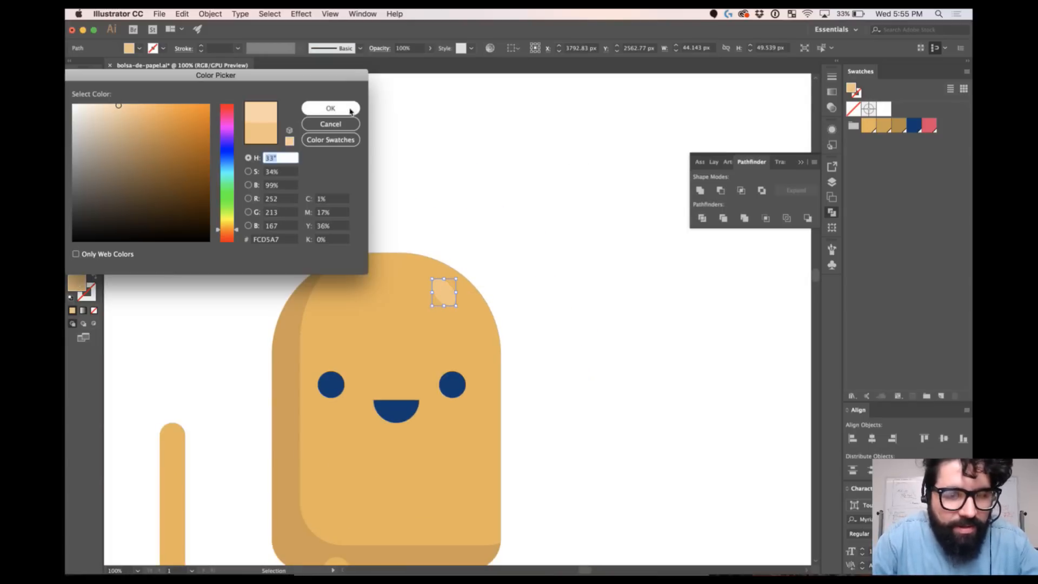
left_click(330, 108)
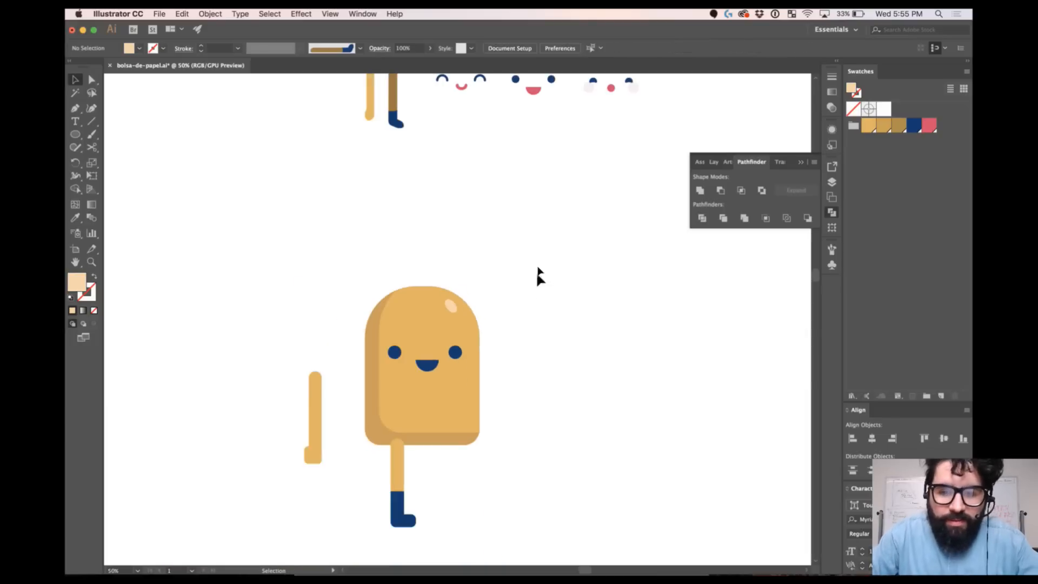
left_click(421, 364)
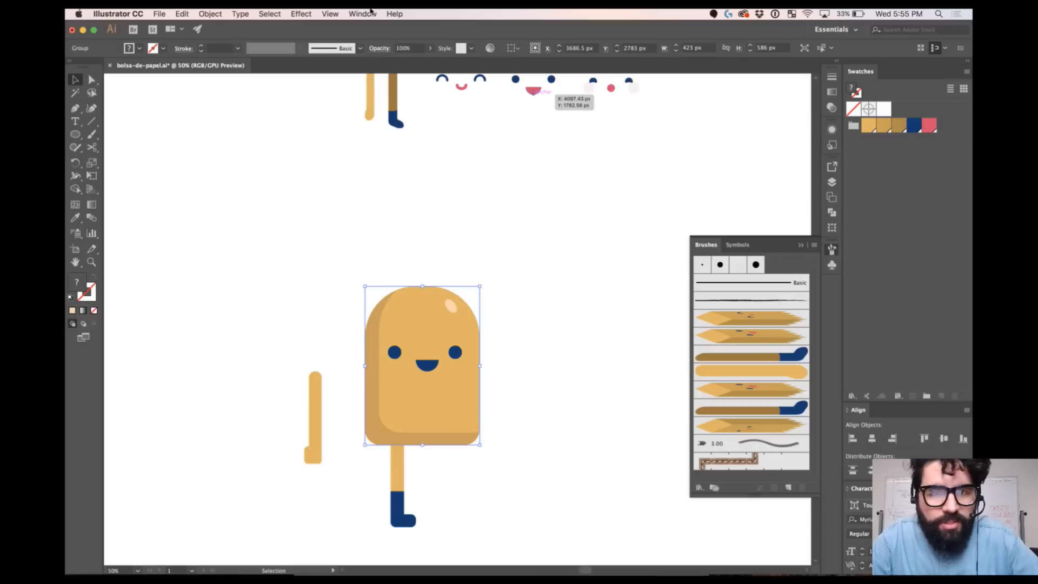
Step: Create a new Art Brush from the body group in the Brushes panel
left_click(362, 13)
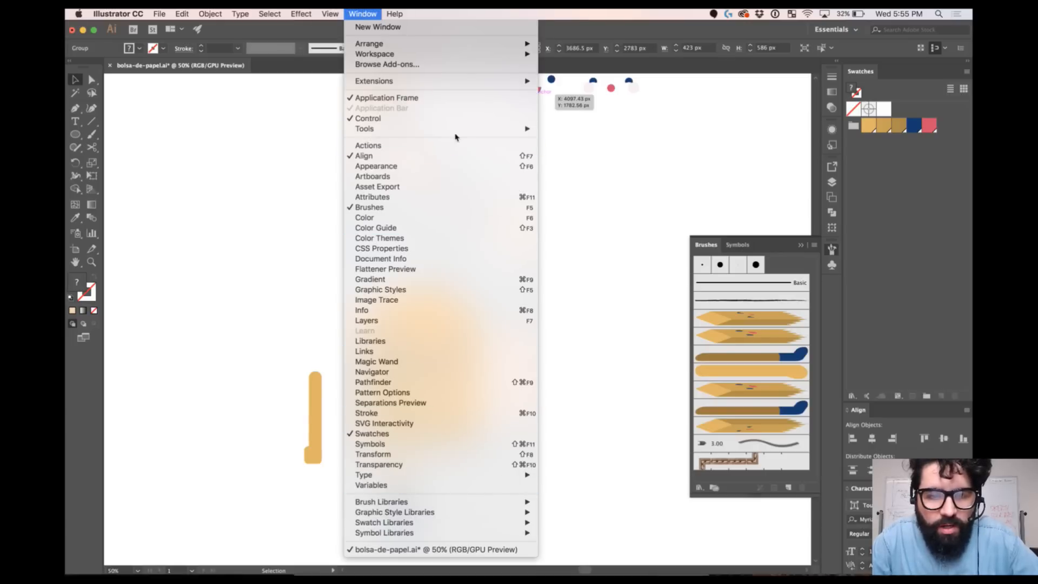
mouse_move(833, 251)
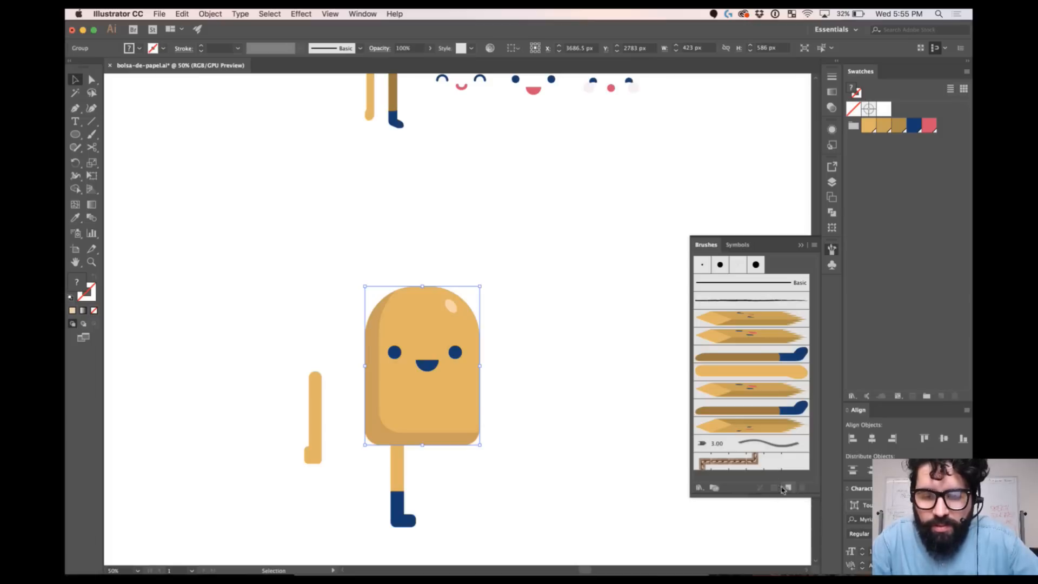
left_click(787, 487)
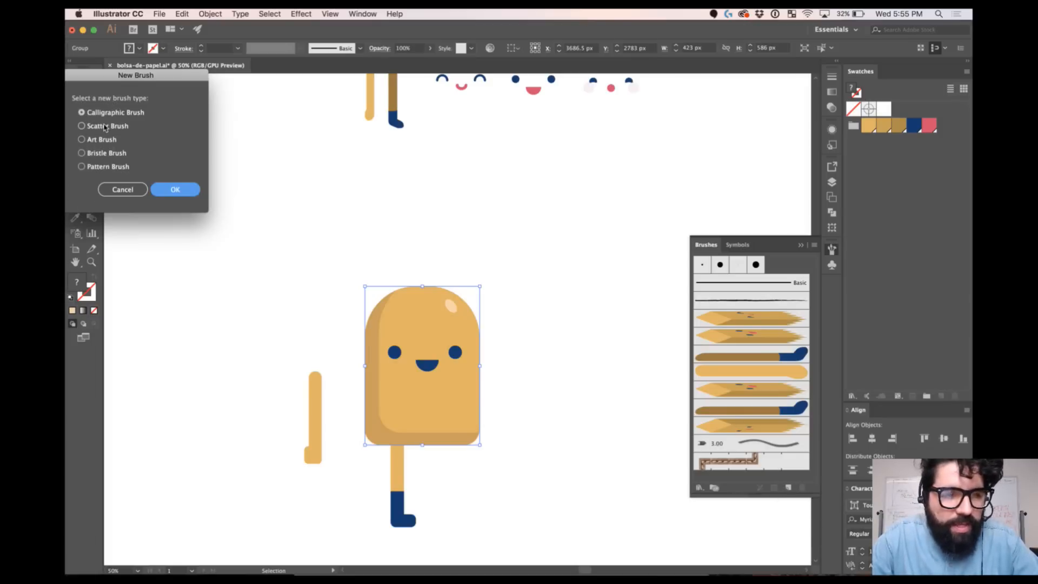
left_click_drag(136, 74, 222, 114)
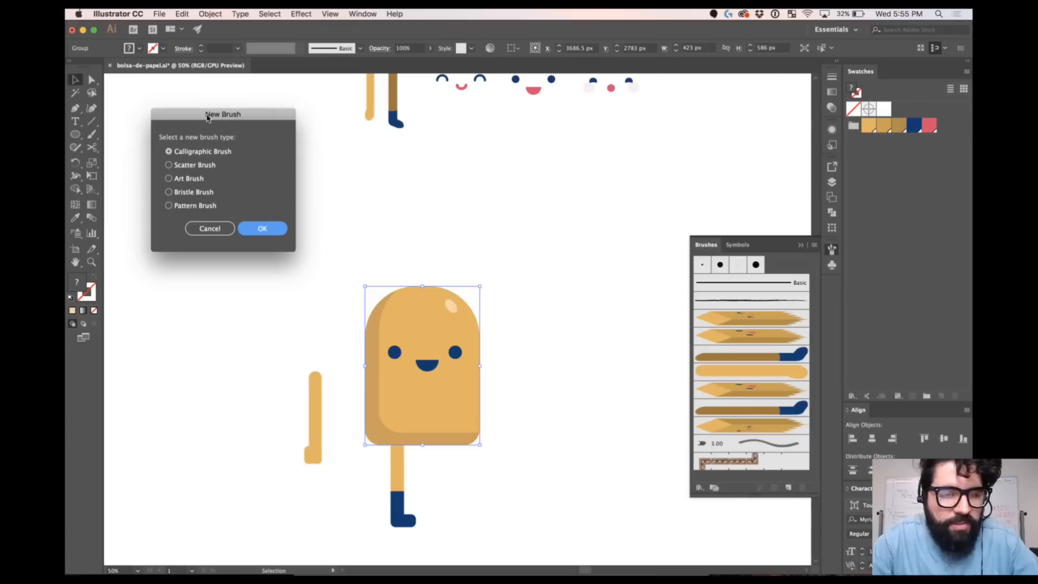
left_click(168, 177)
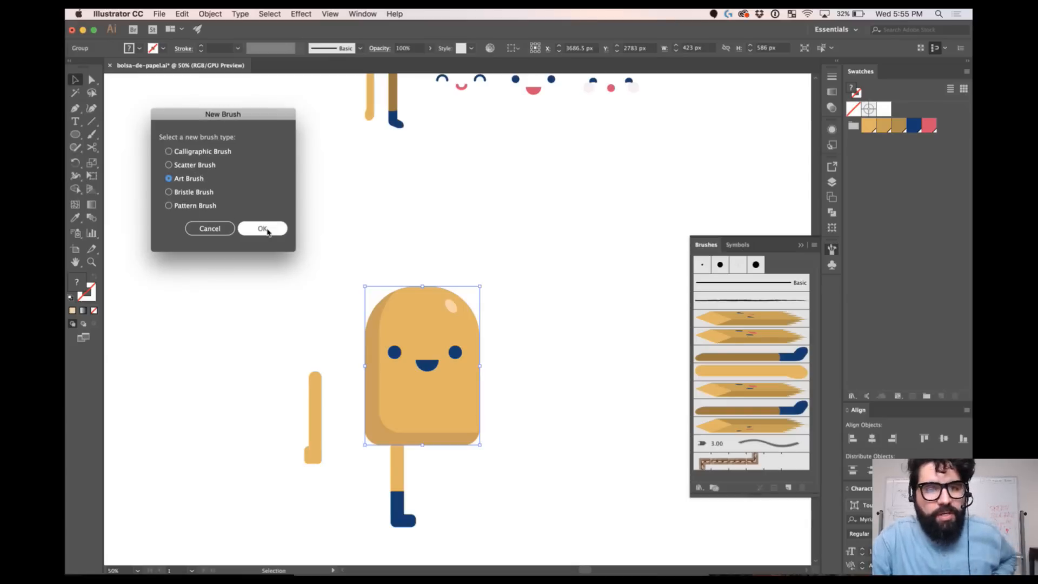
left_click(262, 228)
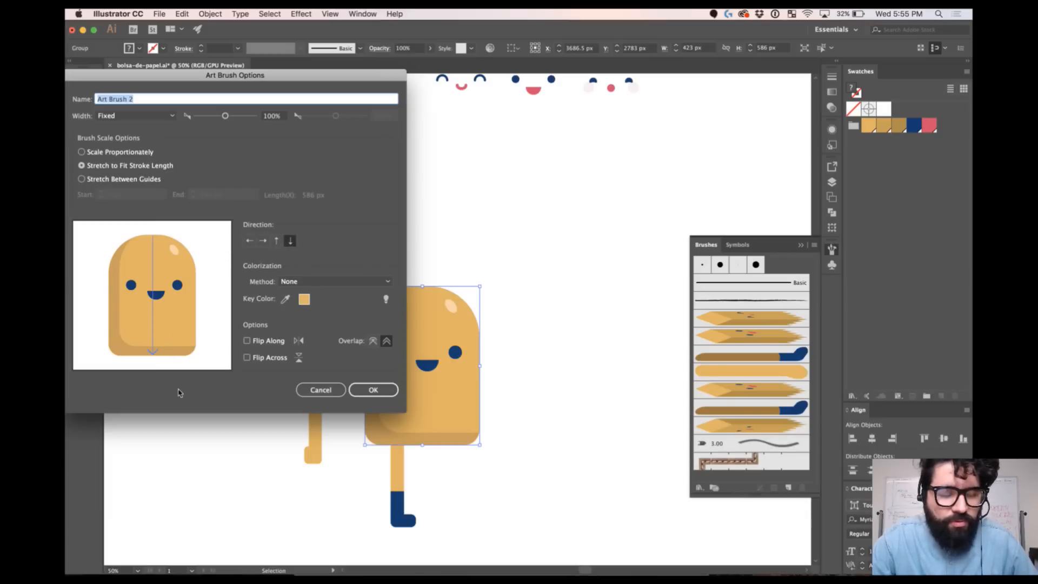
mouse_move(195, 287)
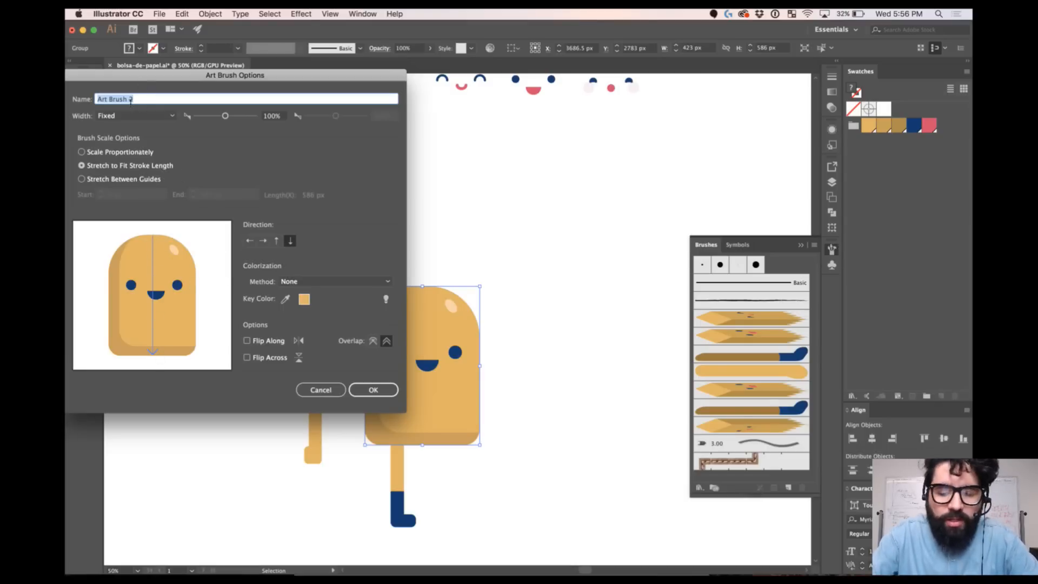
Step: Save the brush as pea-body, stretching between guides at Start 319 px and End 524 px
type("pea-body")
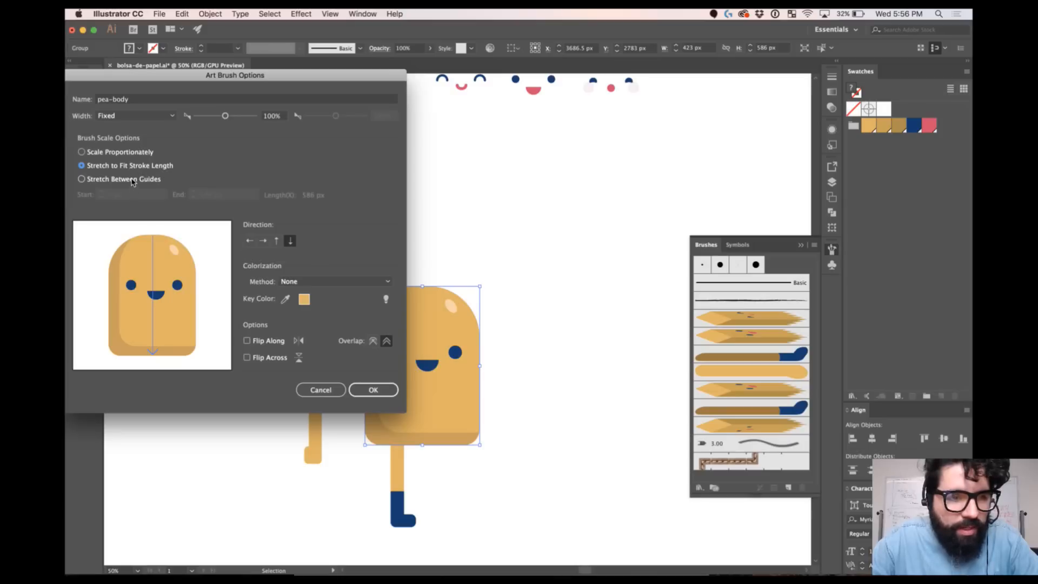
left_click(81, 179)
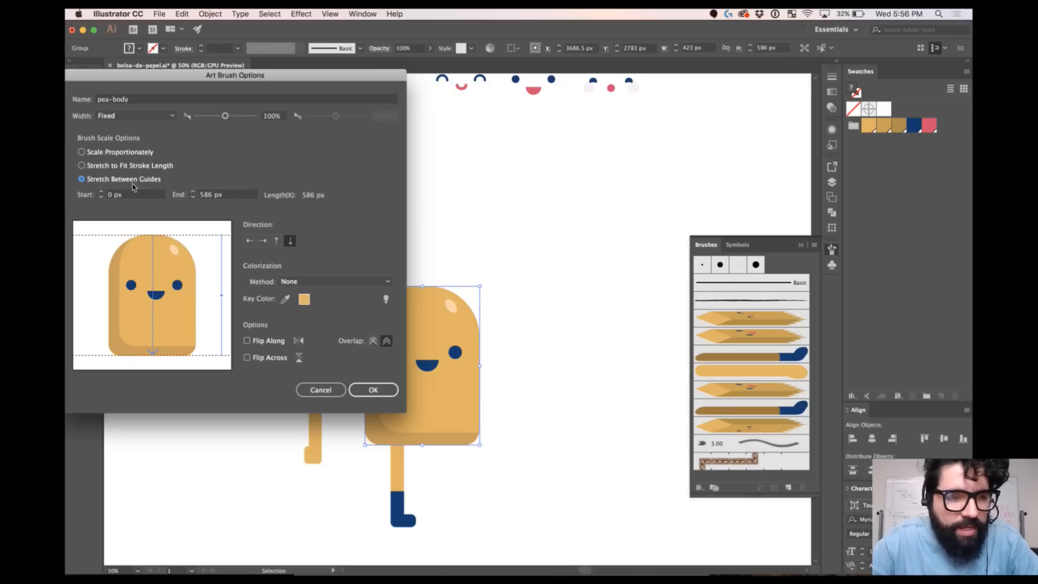
mouse_move(177, 262)
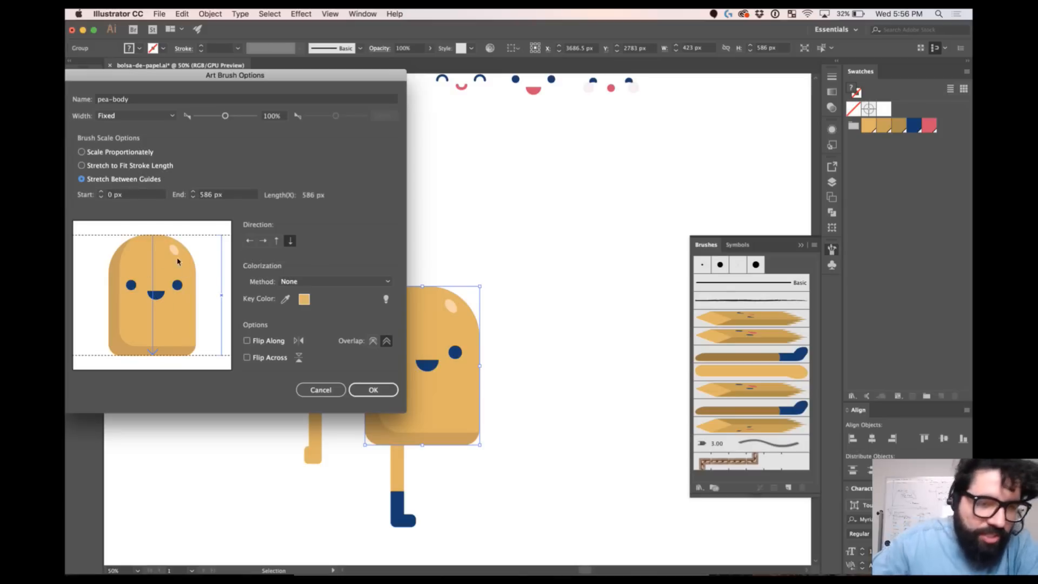
mouse_move(130, 267)
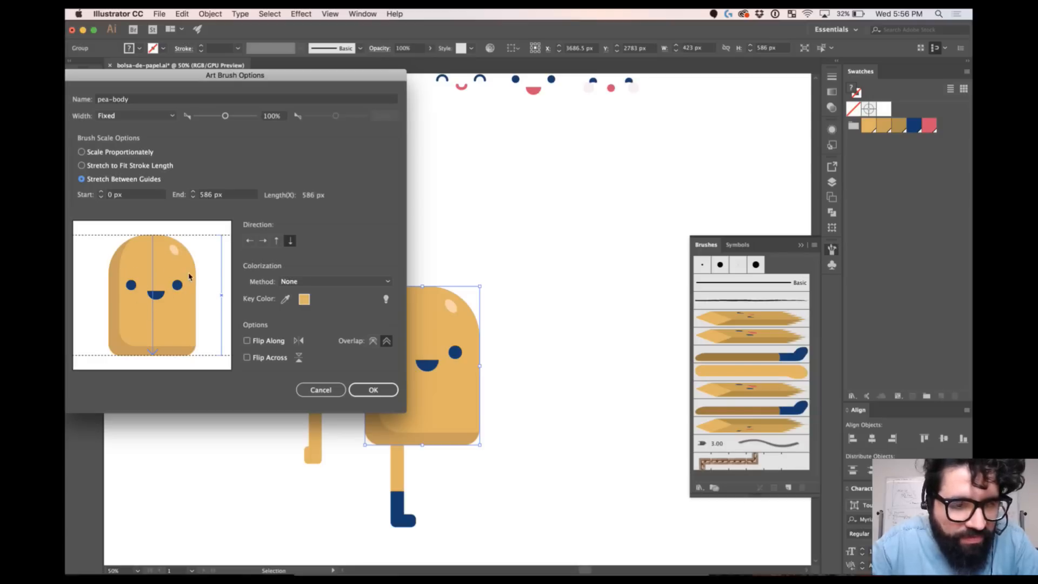
mouse_move(152, 249)
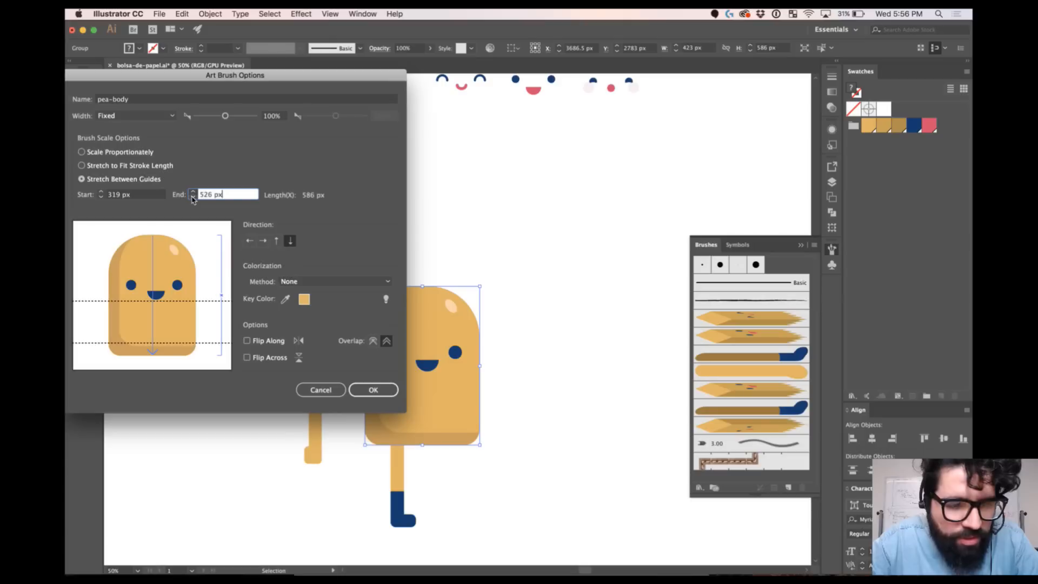
left_click(193, 192)
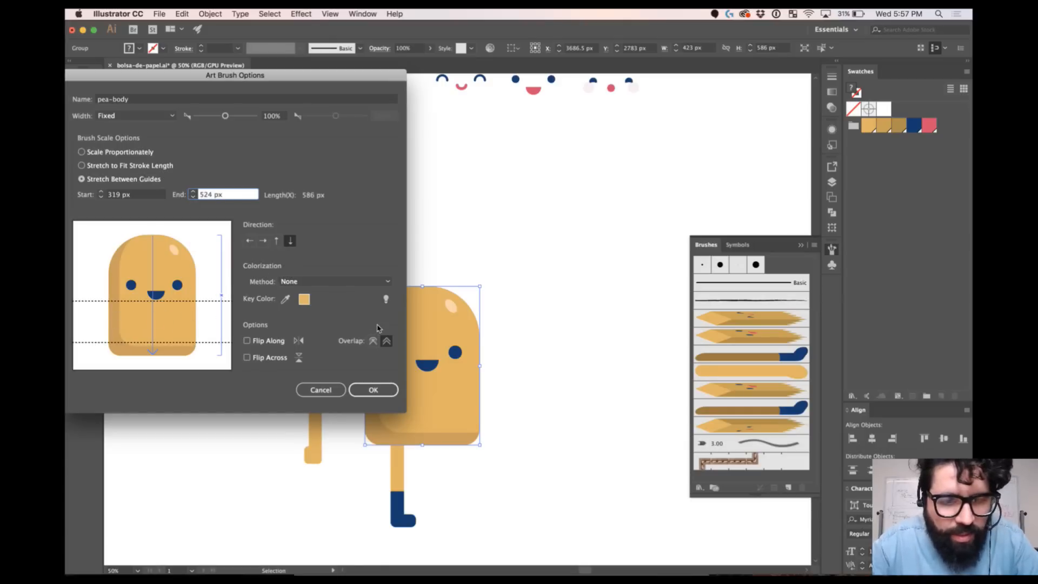
left_click(374, 389)
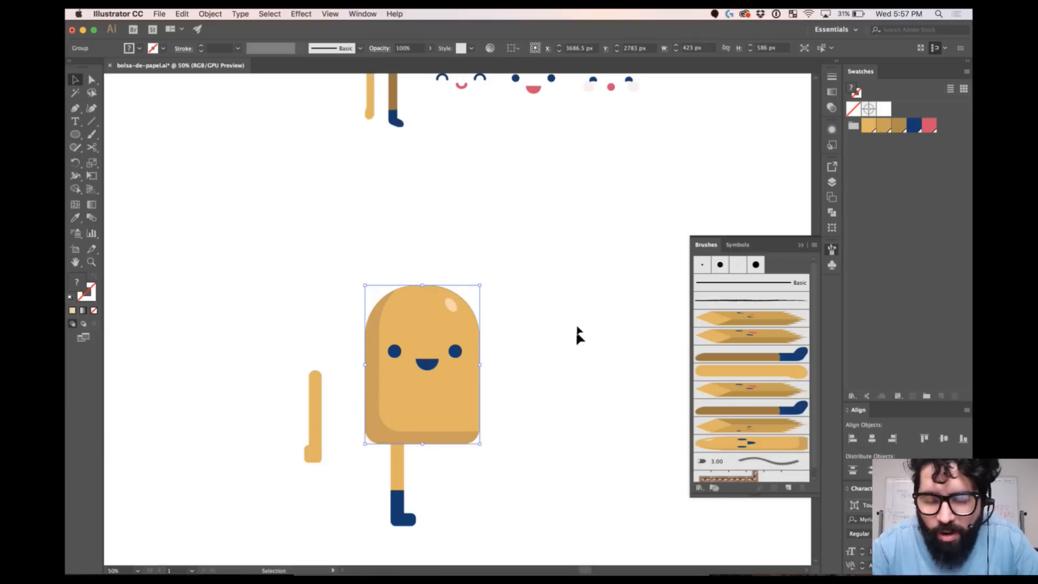
mouse_move(573, 298)
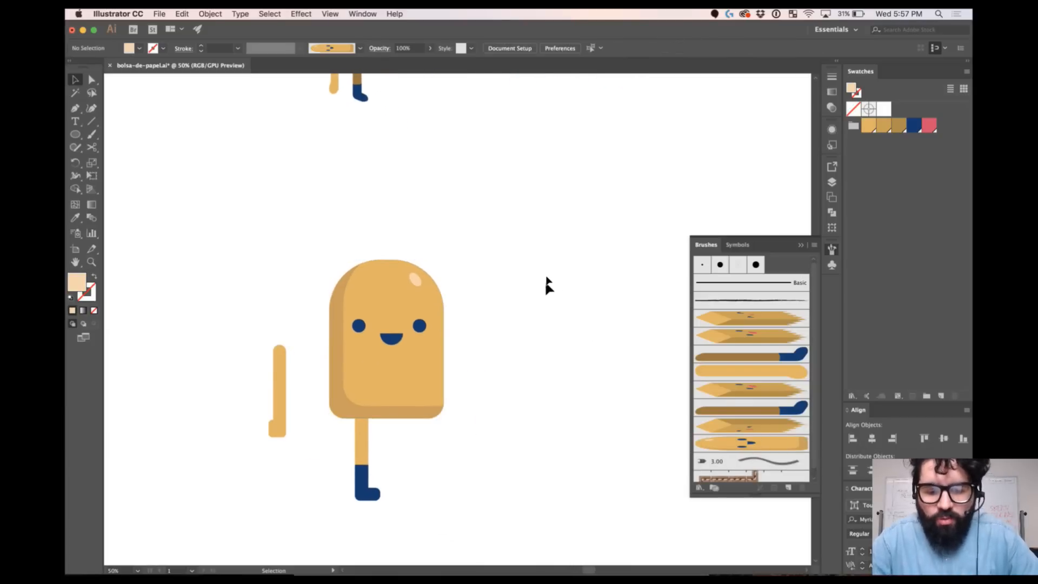
Step: Deselect and paint curved strokes with the pea-body brush beside the character
left_click(92, 121)
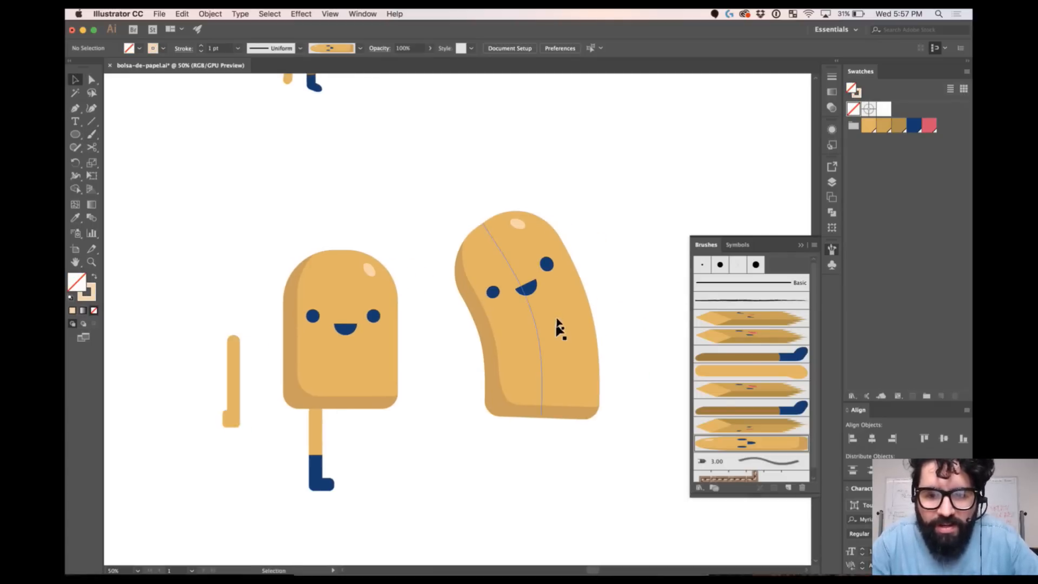
left_click(91, 79)
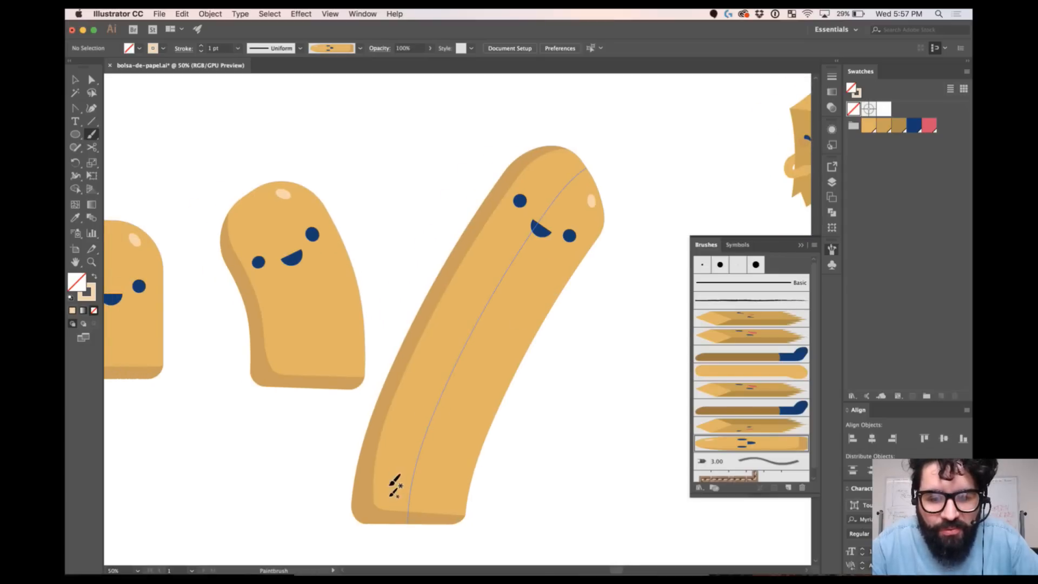
mouse_move(579, 142)
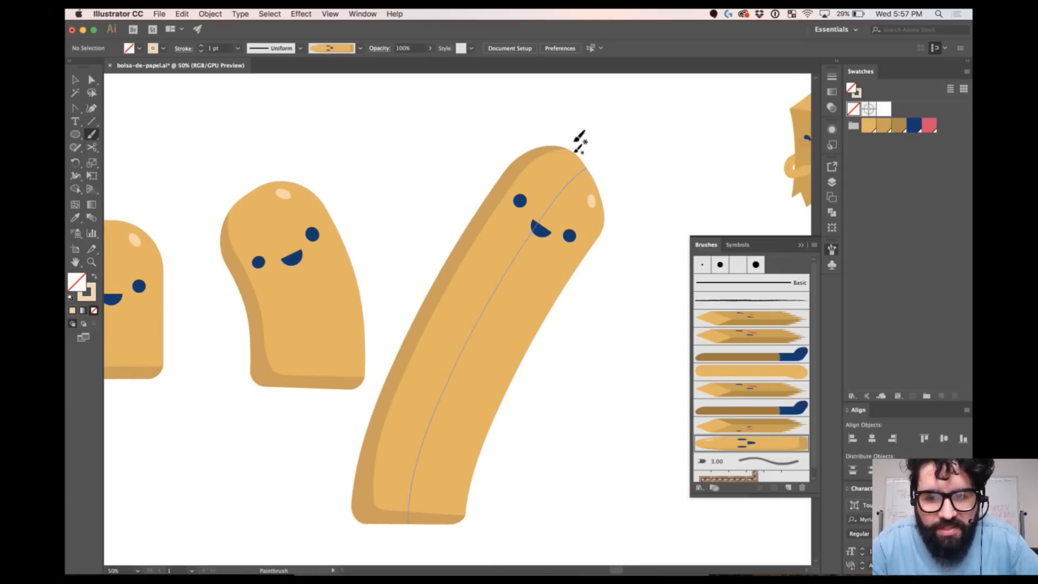
mouse_move(542, 265)
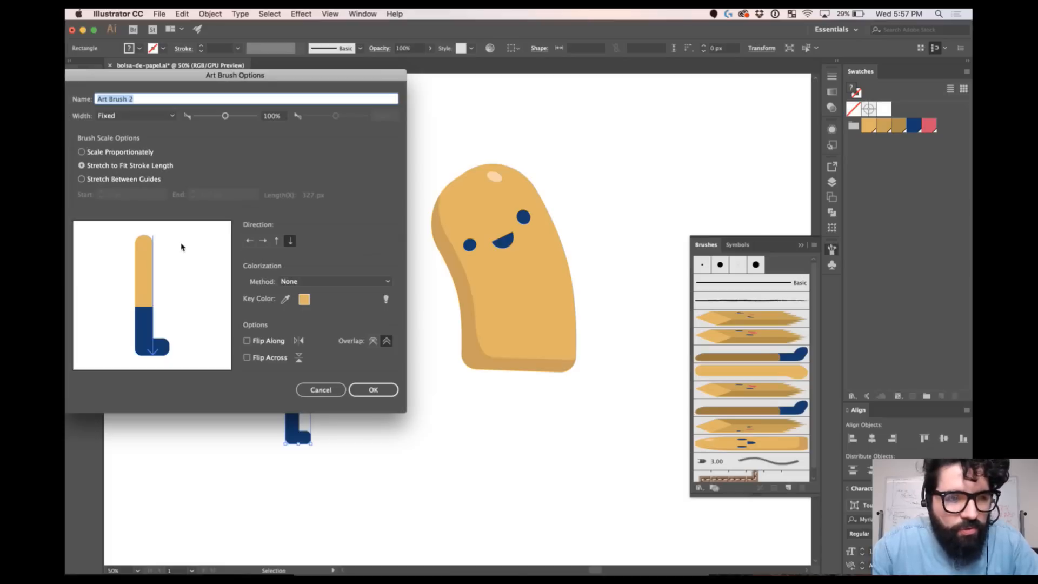
Step: Make the leg brush stretch between guides at 37 px and 191 px, leaving the foot undistorted
left_click(82, 179)
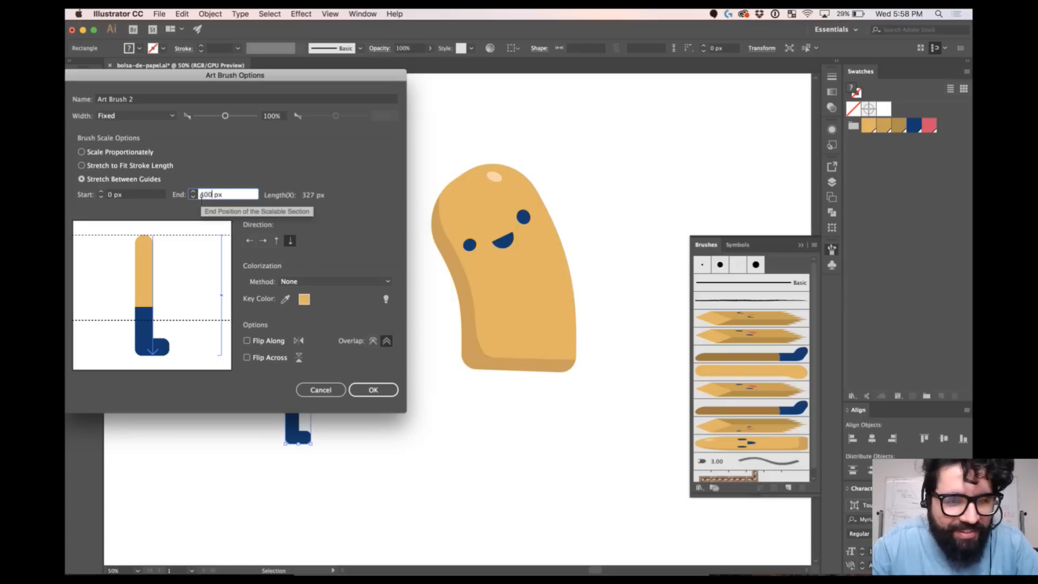
left_click(131, 194)
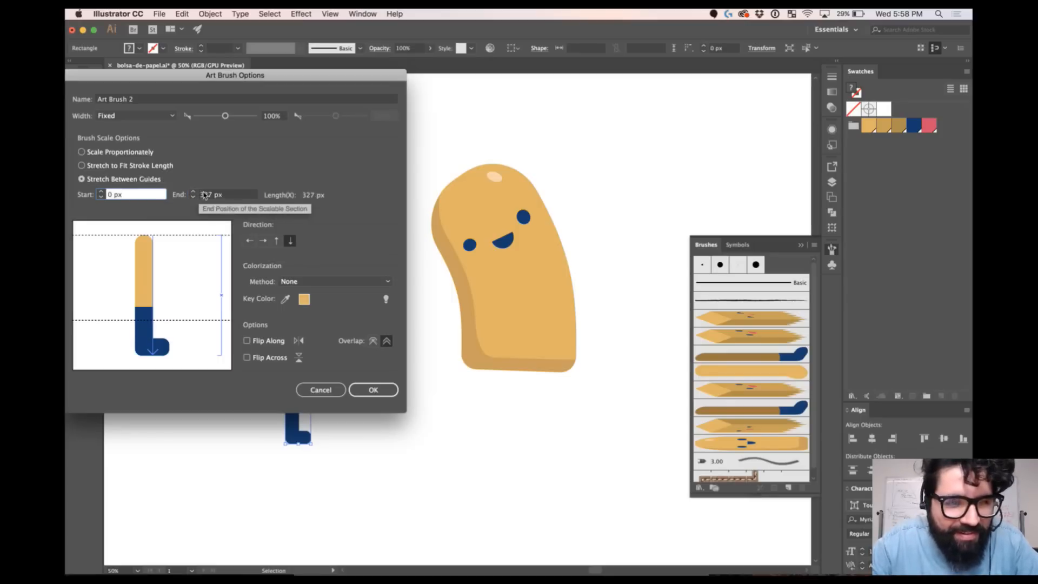
left_click(227, 194)
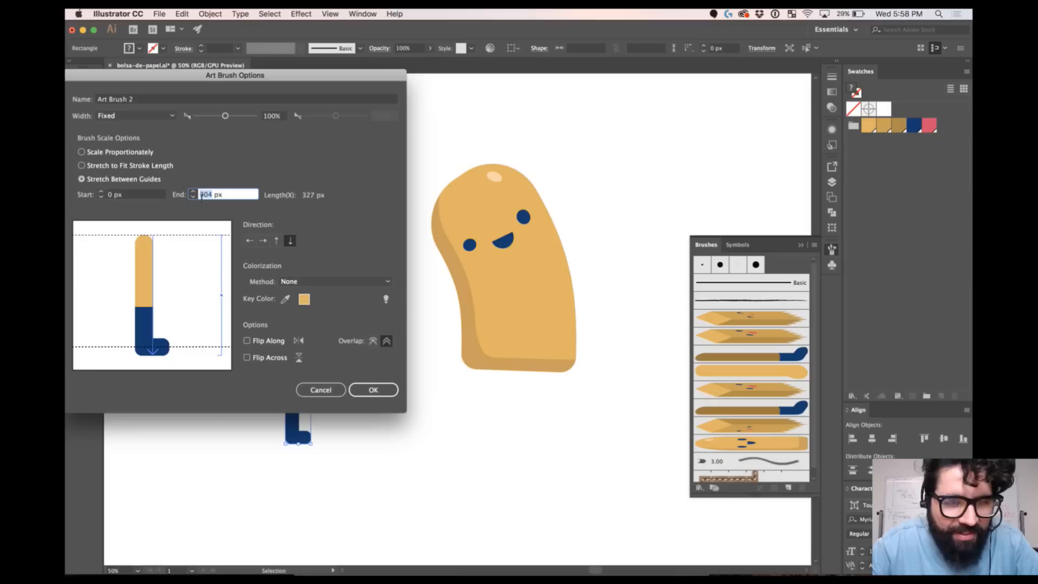
left_click(132, 194)
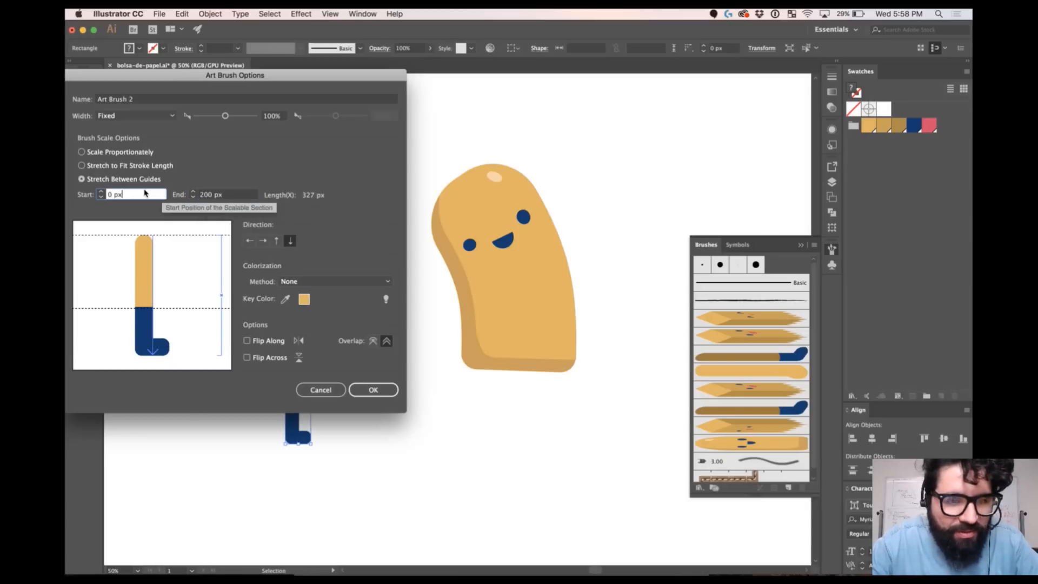
left_click(193, 197)
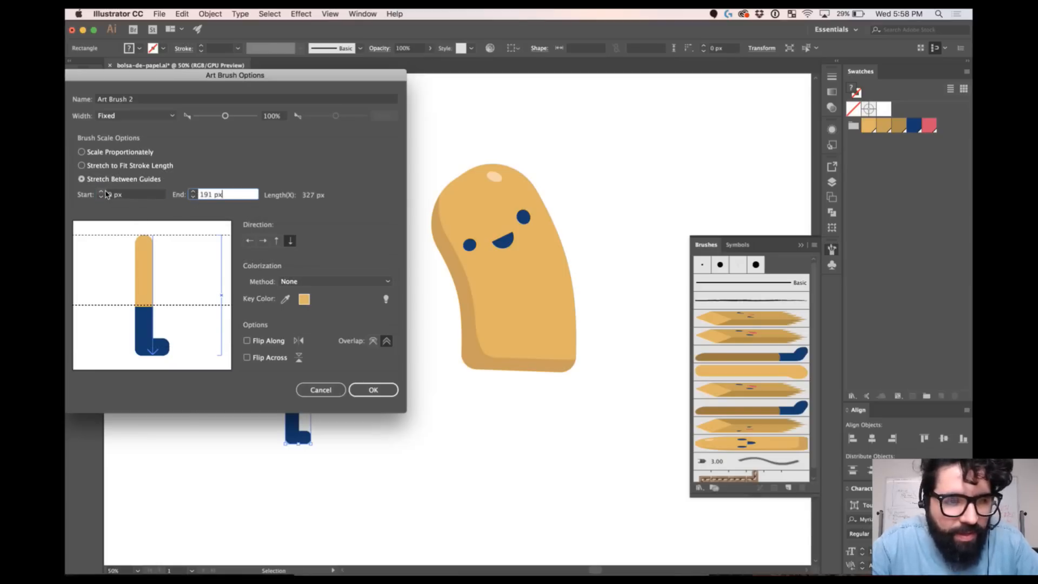
left_click(129, 194)
type("37")
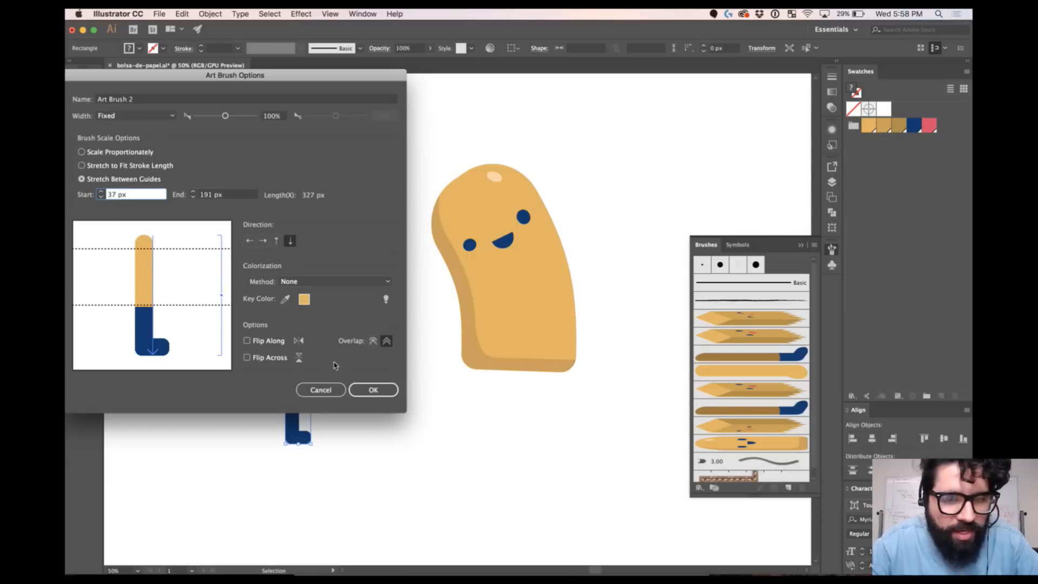
left_click(373, 389)
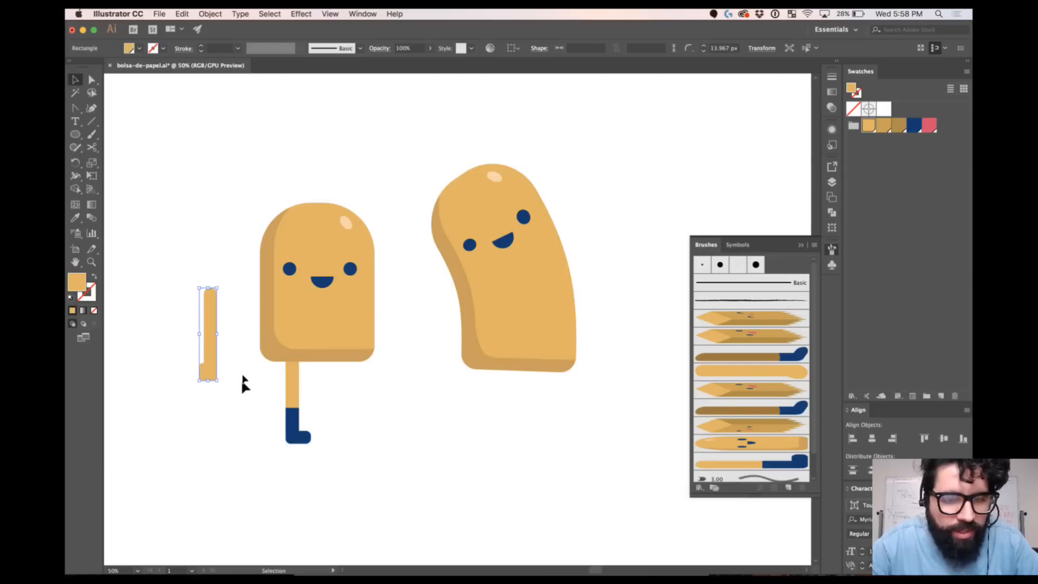
Step: Save the arm shape as art brush 'arm-peabody', stretching between guides at 42 and 264 px
left_click(788, 488)
type("arm-")
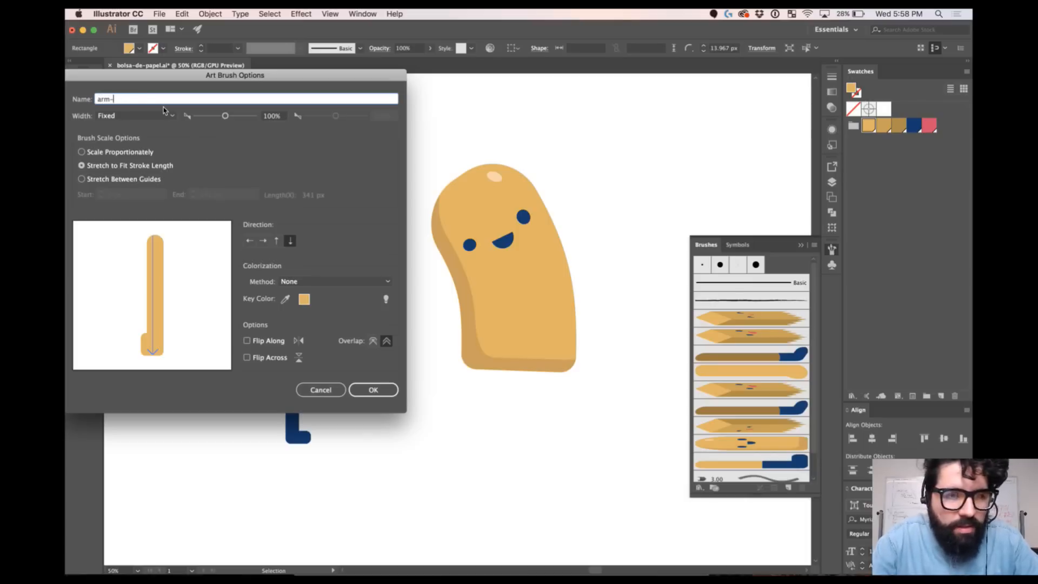
type("peabody")
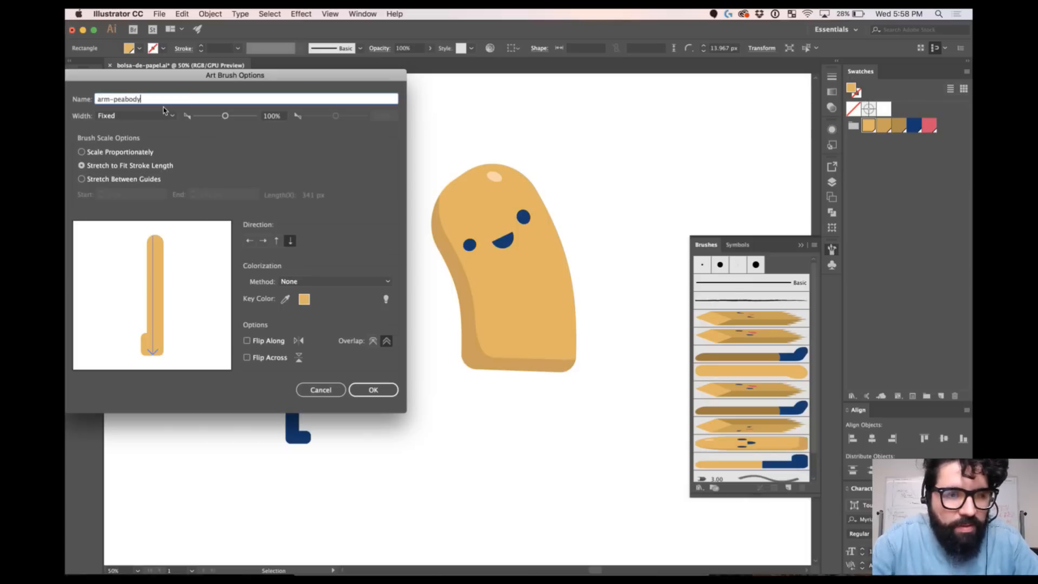
left_click(82, 178)
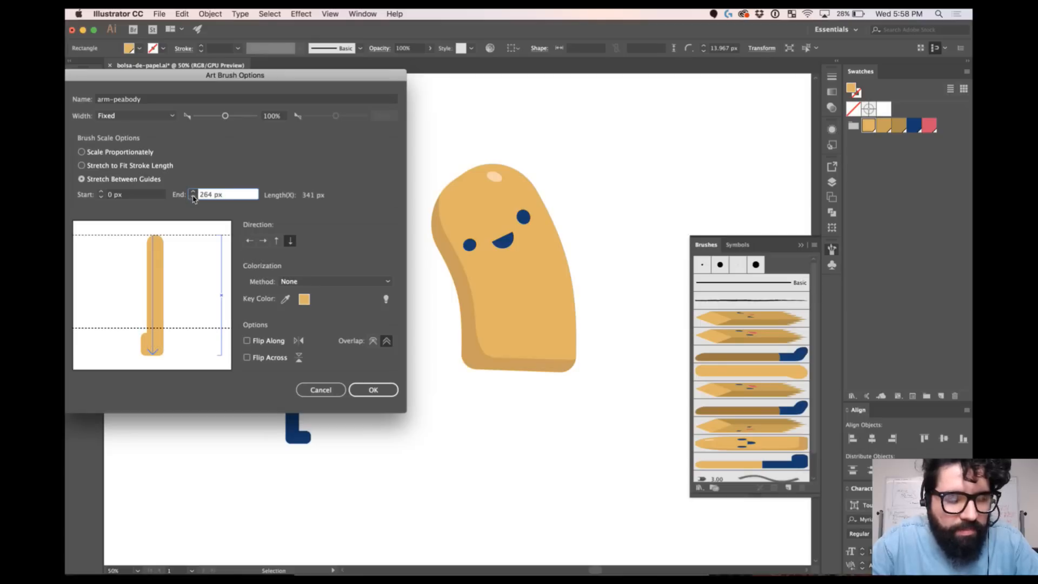
left_click(132, 195)
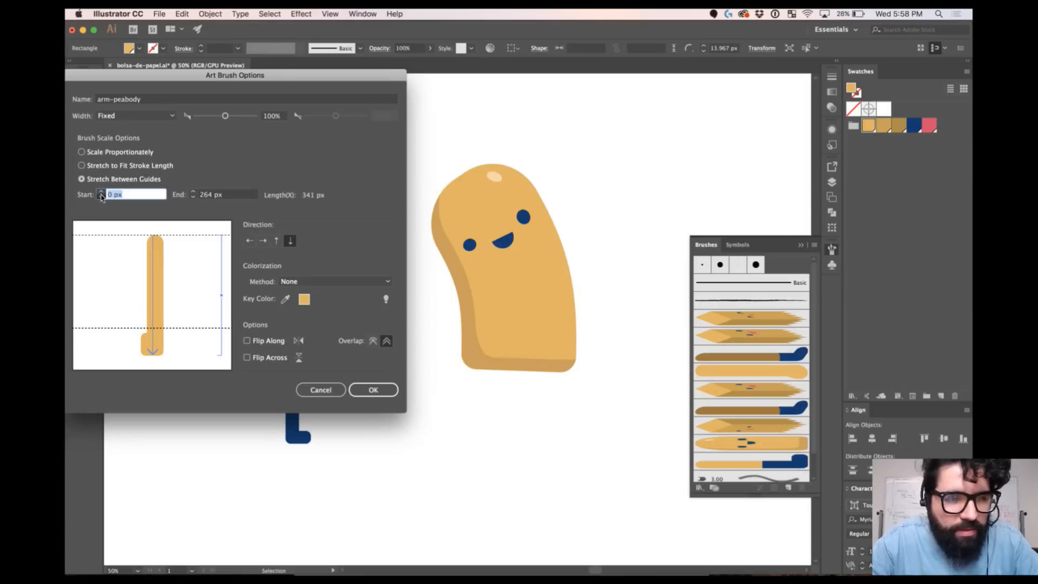
type("13 px")
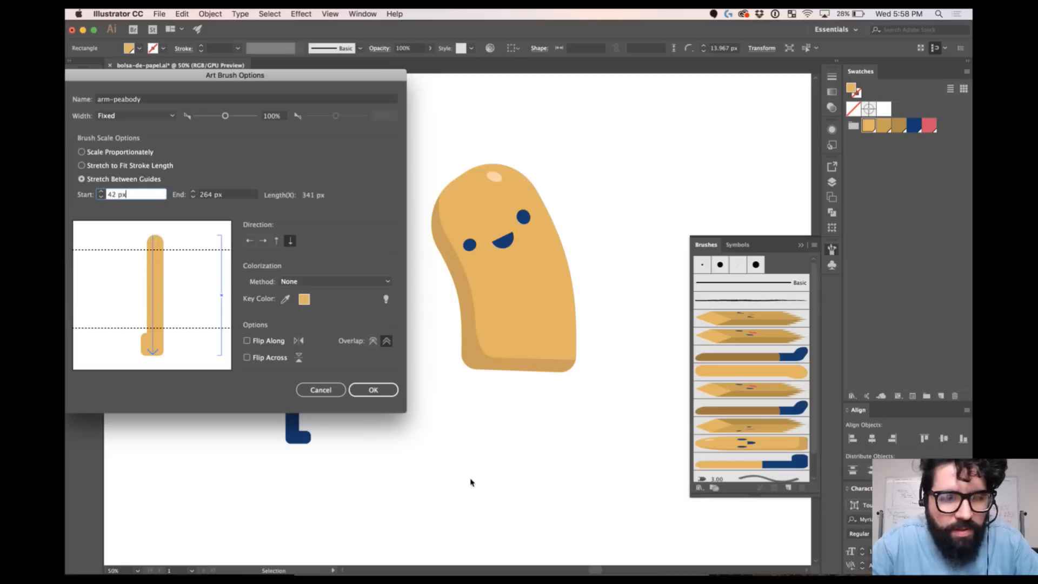
left_click(372, 389)
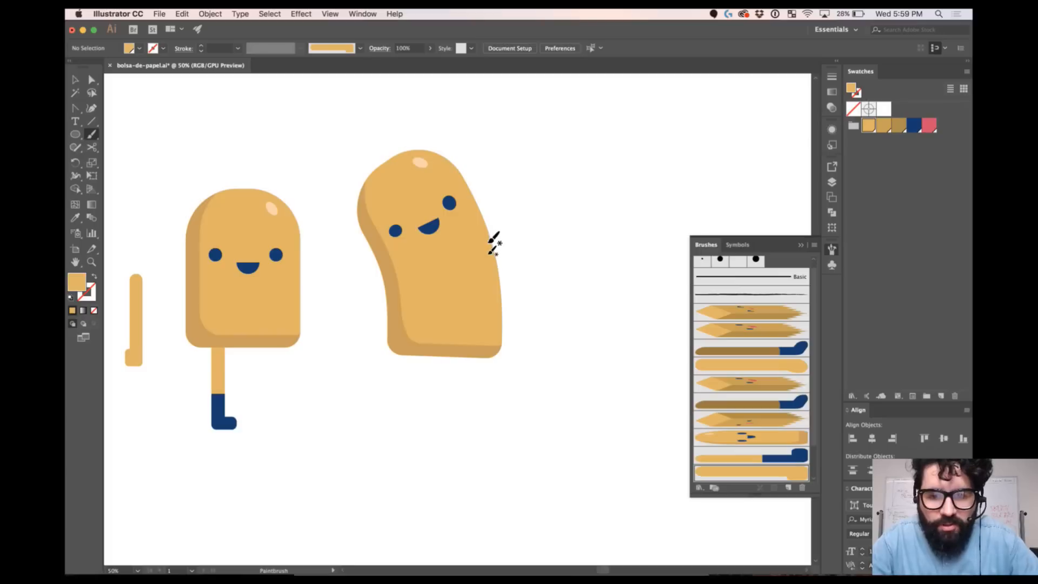
Step: Paint a raised waving arm, a lower arm and a leg on the bent body
left_click_drag(391, 163, 443, 354)
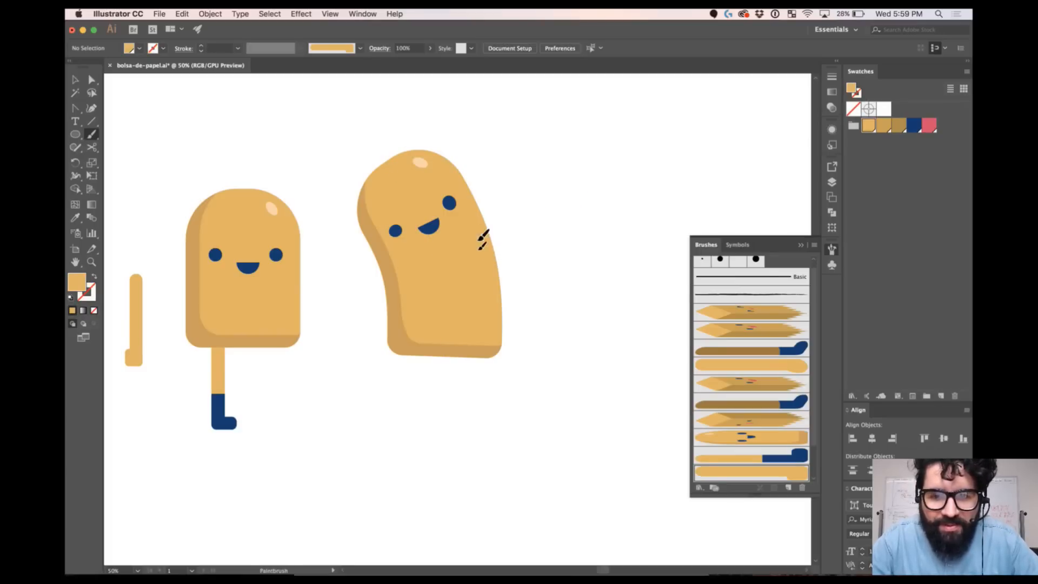
left_click_drag(487, 235, 595, 153)
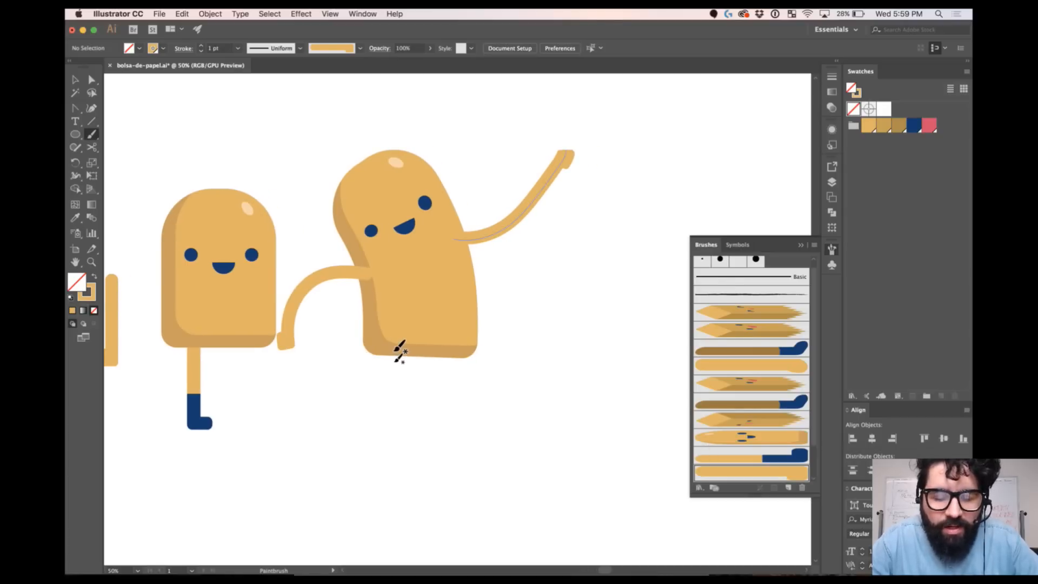
left_click_drag(377, 347, 434, 443)
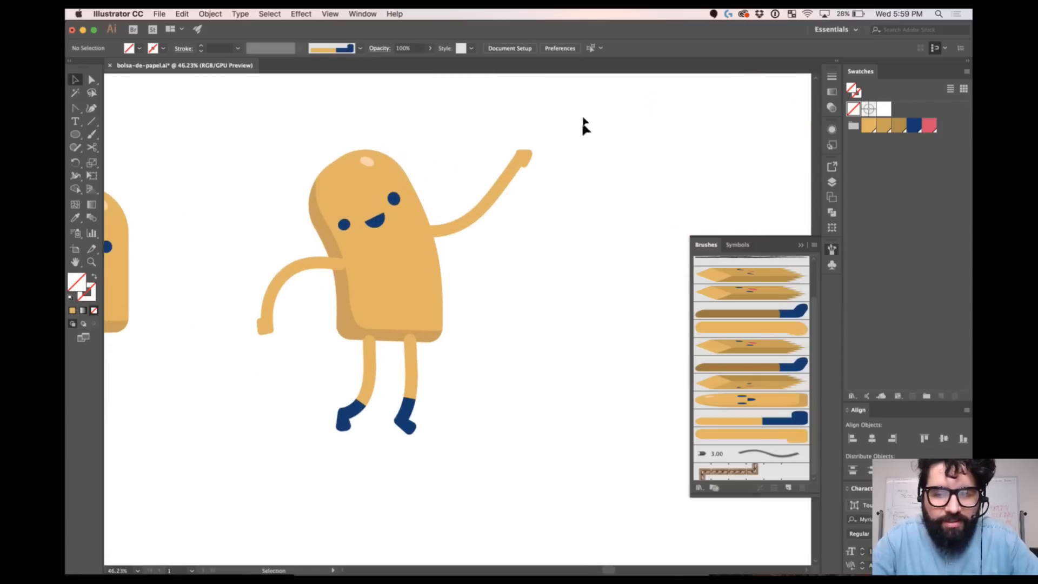
Step: Paint a new curved body stroke with the body brush to the right of the character
left_click(364, 265)
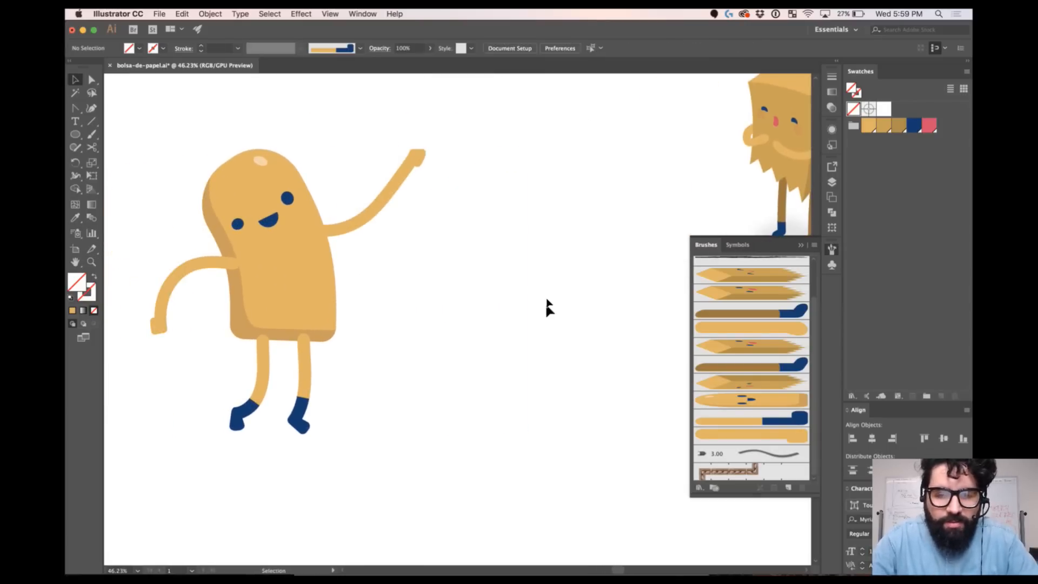
left_click(750, 399)
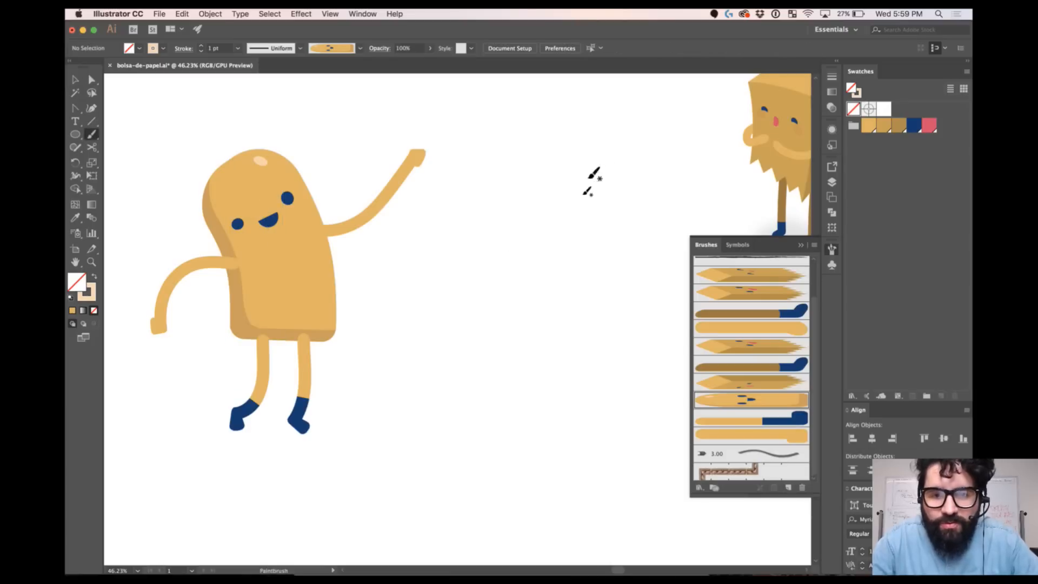
left_click_drag(595, 175, 543, 348)
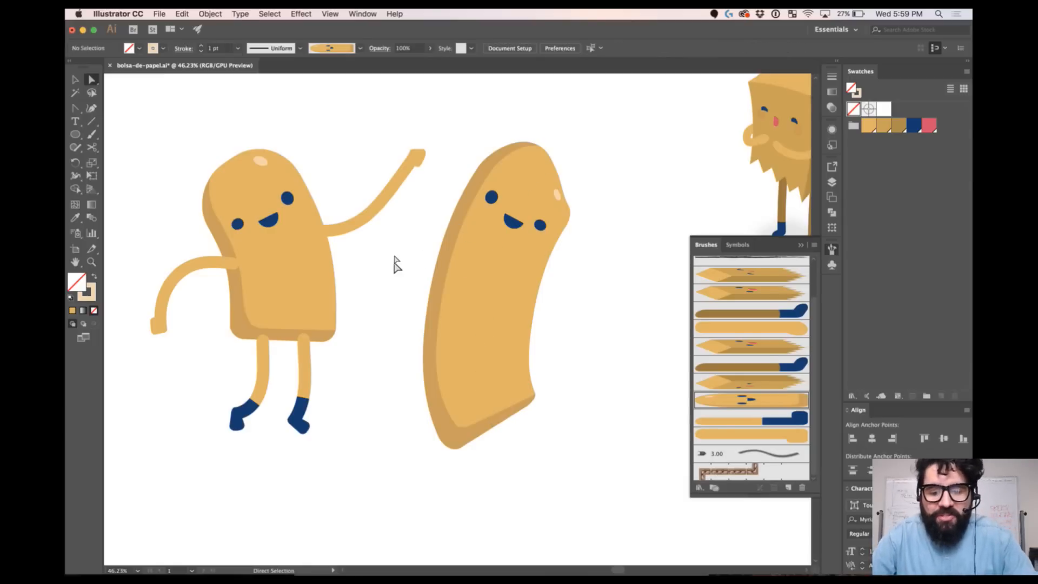
Step: Drag the second body's top anchor with Direct Selection to make its bend more upright
left_click(555, 166)
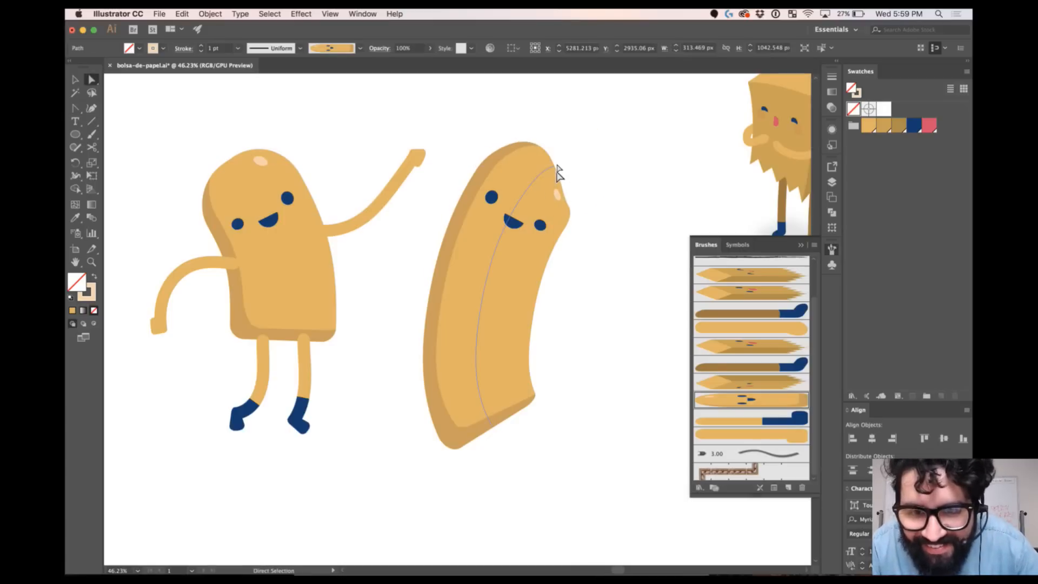
left_click(555, 171)
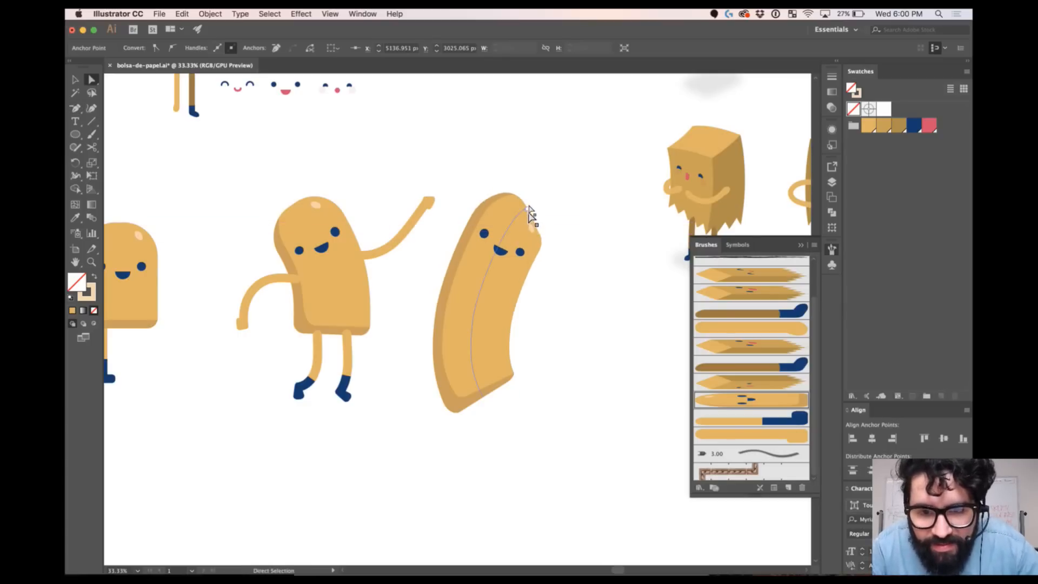
left_click_drag(533, 221, 549, 213)
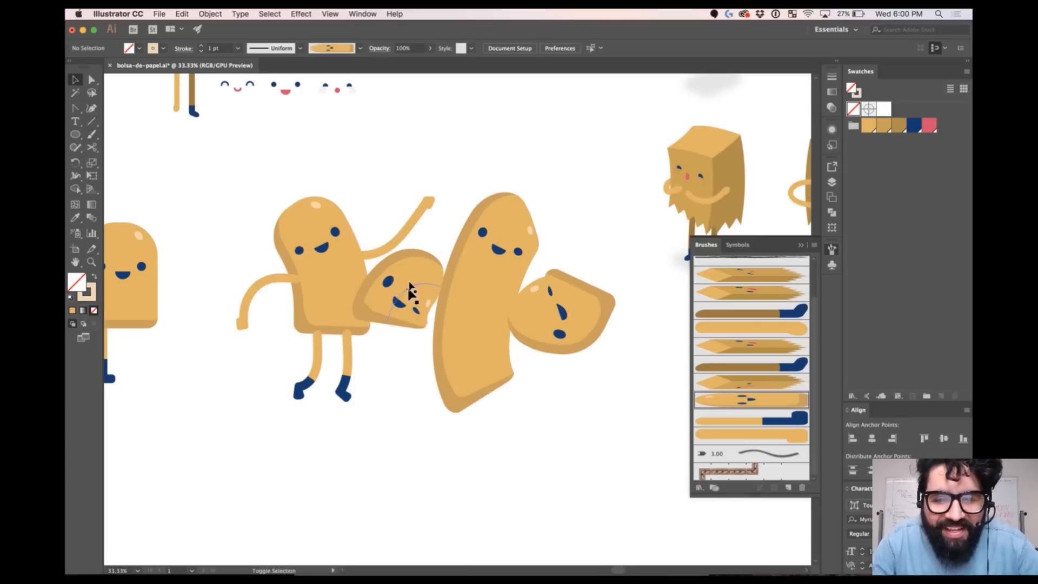
Step: Paint a leg under the second body and move the kicking leg further out
left_click(410, 298)
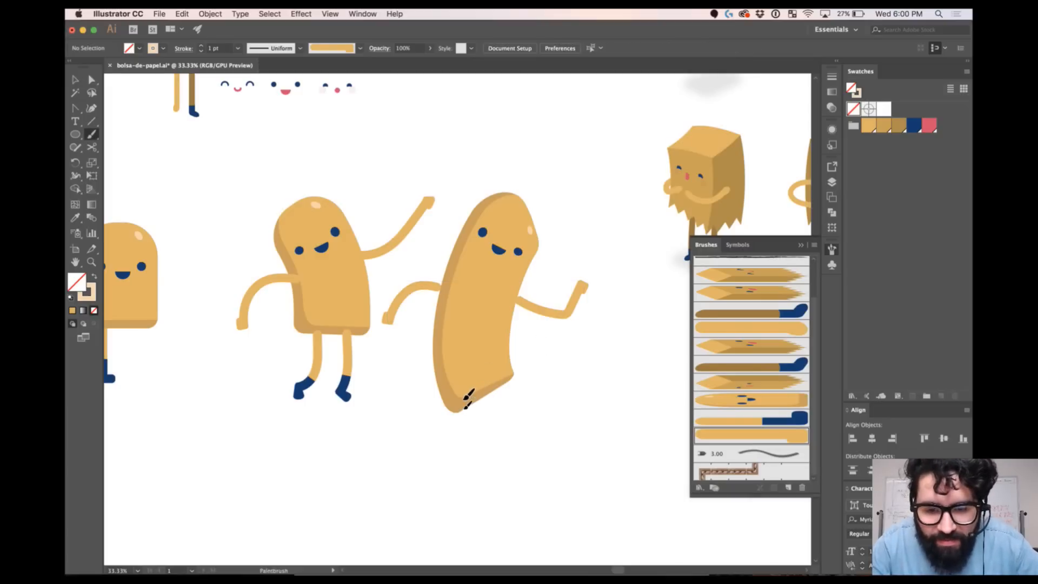
left_click_drag(470, 397, 430, 457)
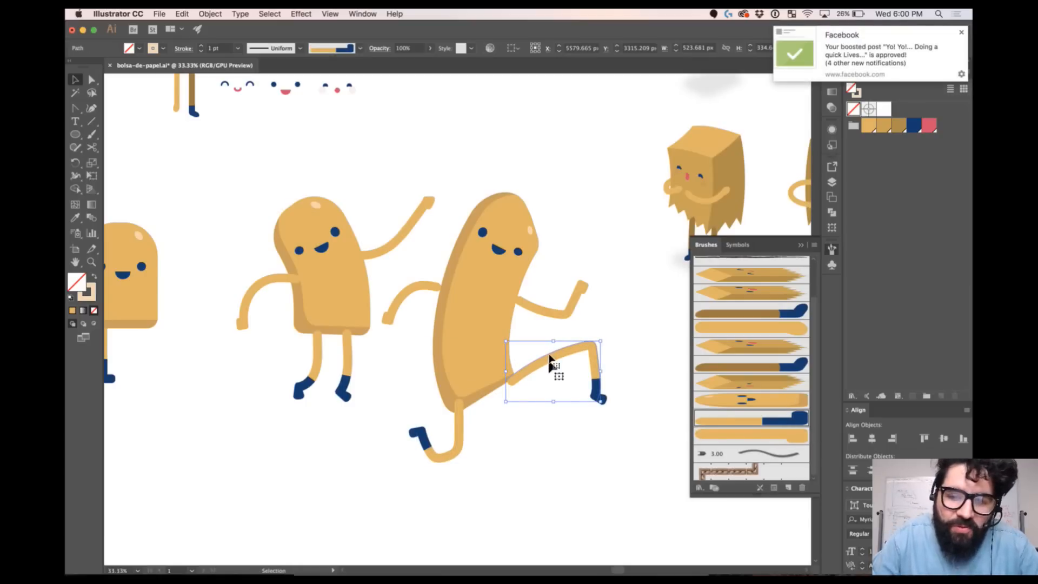
left_click_drag(555, 370, 543, 364)
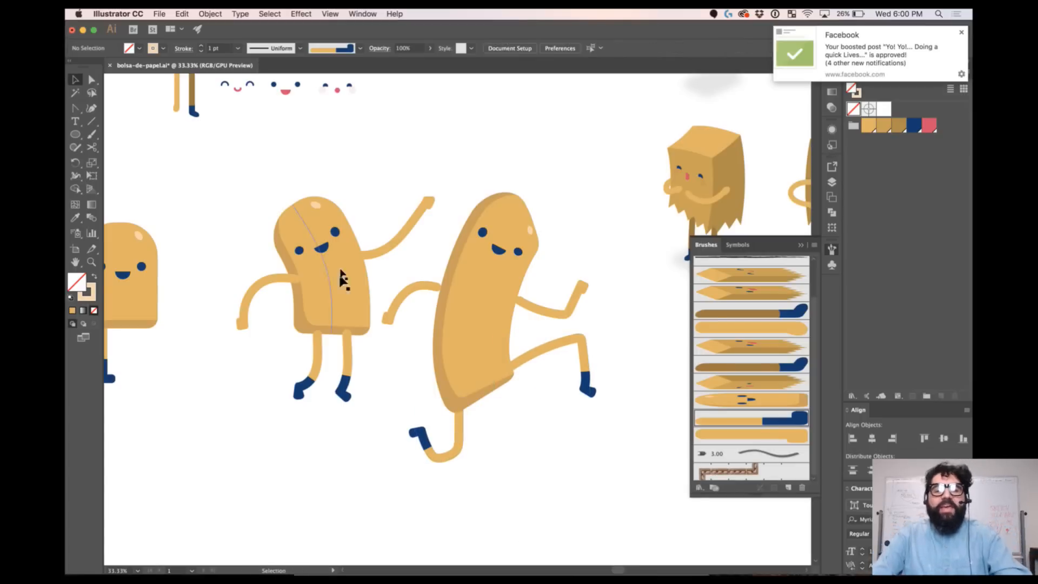
left_click(340, 277)
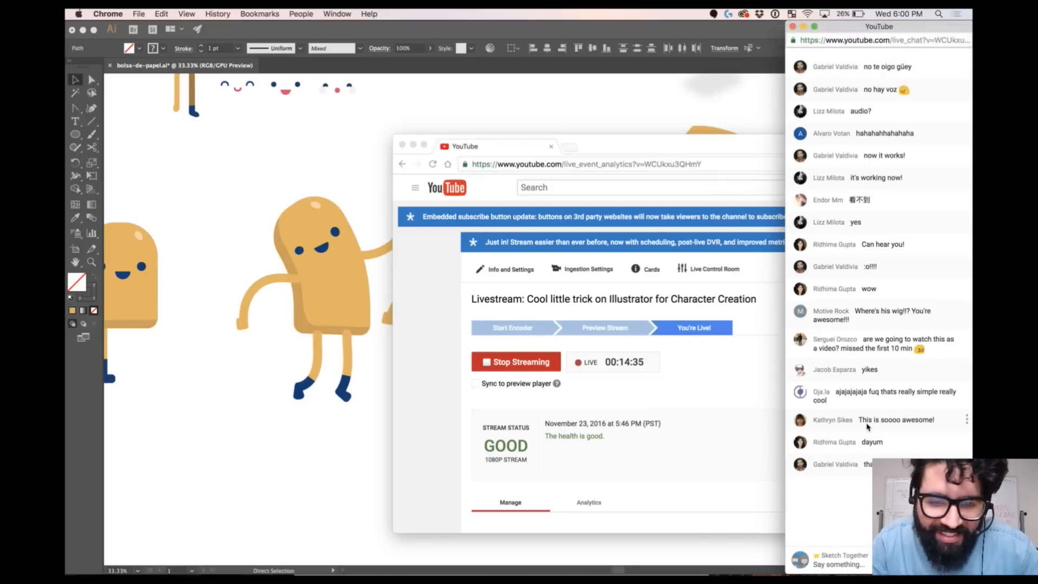
mouse_move(439, 420)
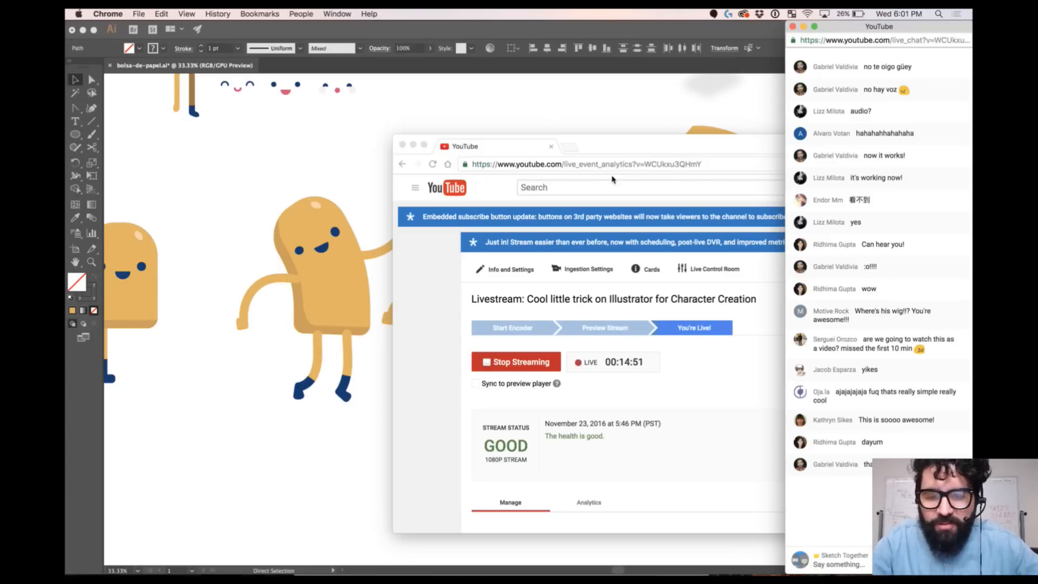
Step: Leave the Chrome livestream dashboard and chat for another application with Cmd+Tab
key("cmd+tab")
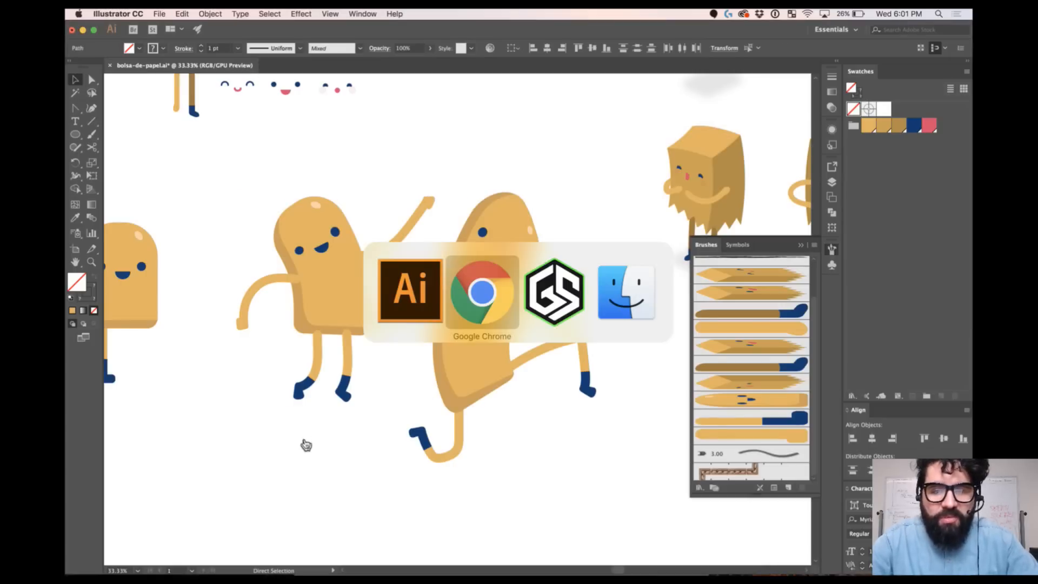
Step: Bring up Gameshow and load the Copy of HD Pro Webcam layer into Preview
left_click(626, 291)
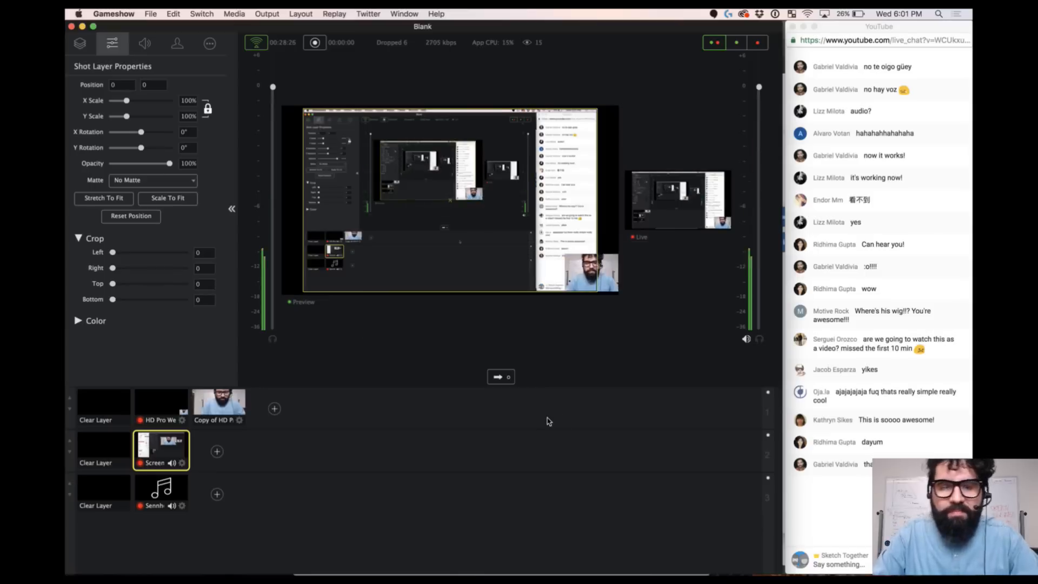
left_click(218, 407)
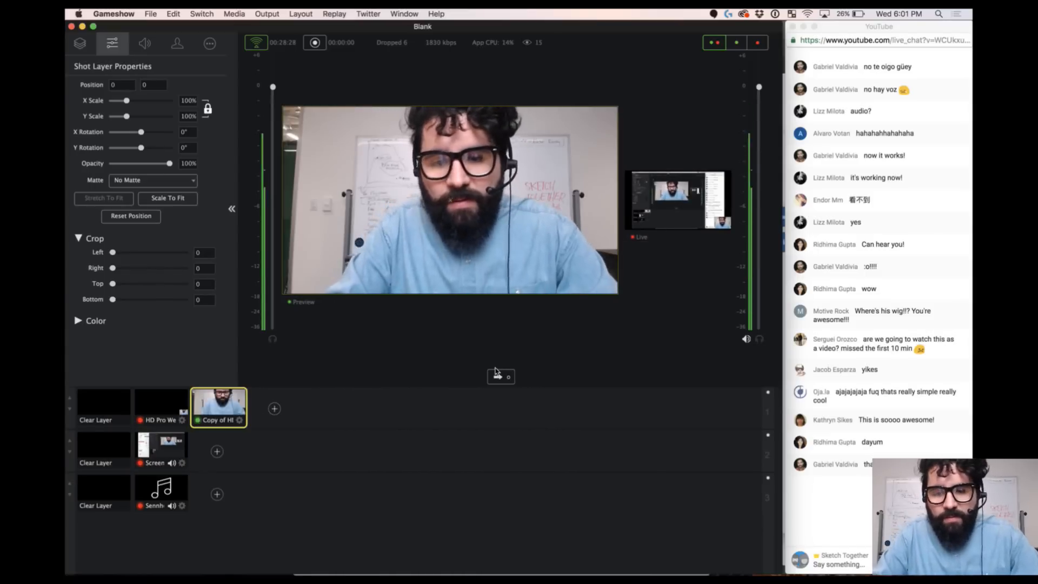